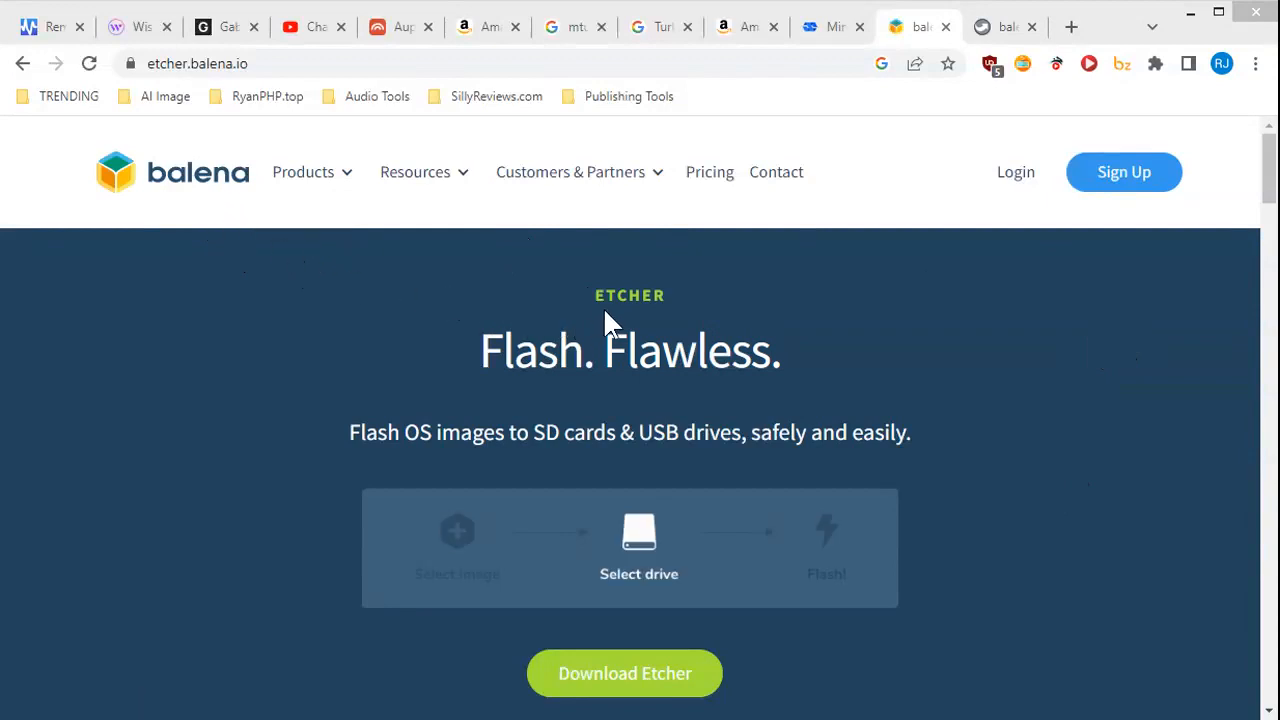
mouse_move(1078, 382)
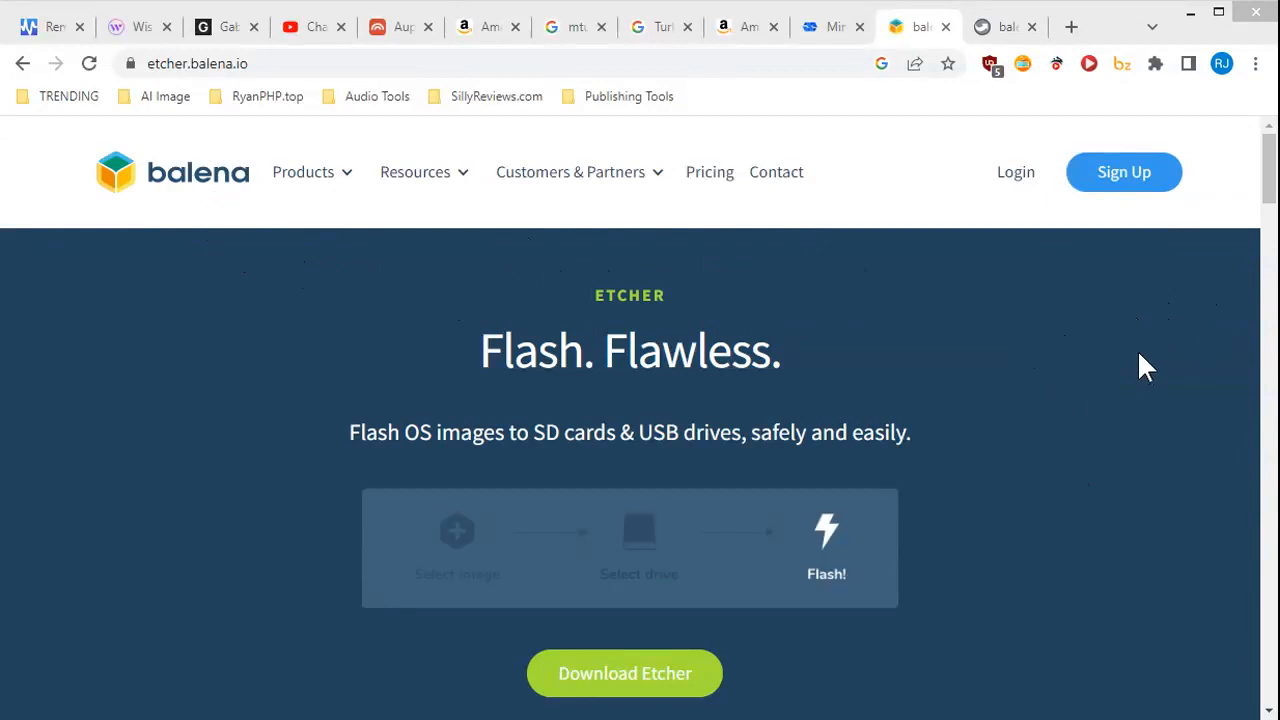
mouse_move(1135, 358)
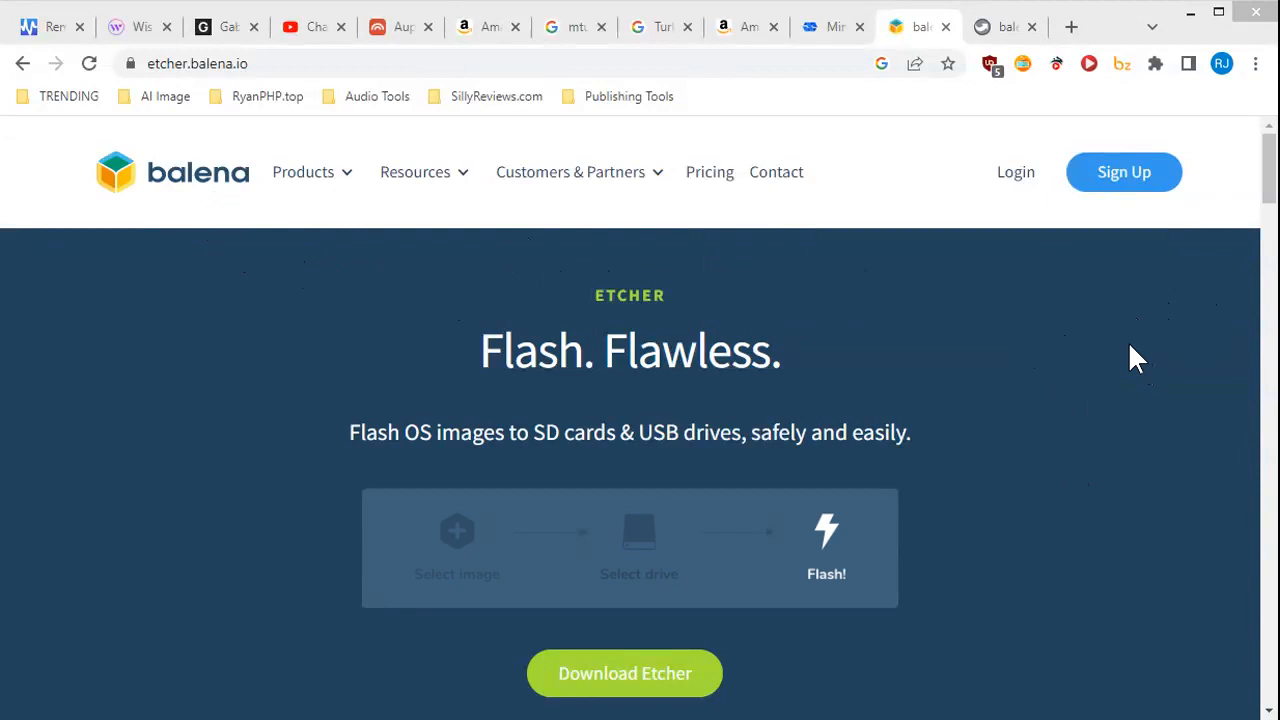
Go to portableapps.com/apps/utilities/balenaetcher-portable and scroll past the header to its flashing-features description.
scroll(down, 3)
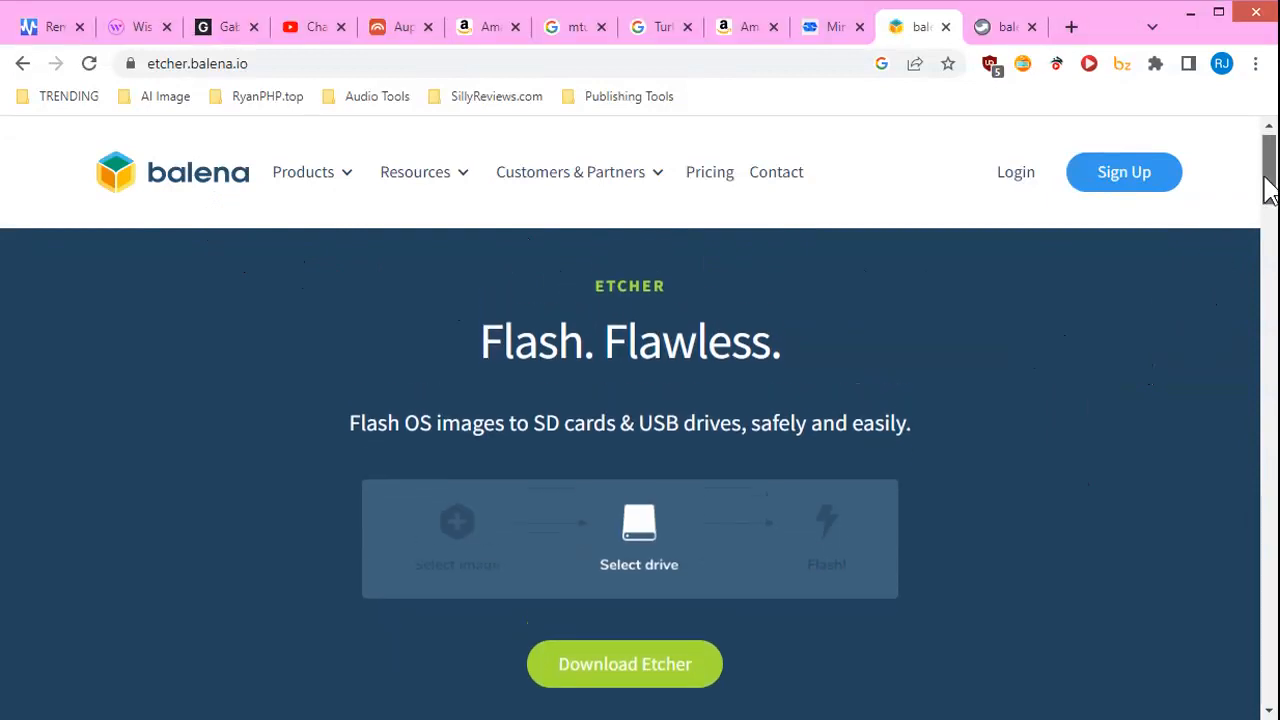
scroll(down, 3)
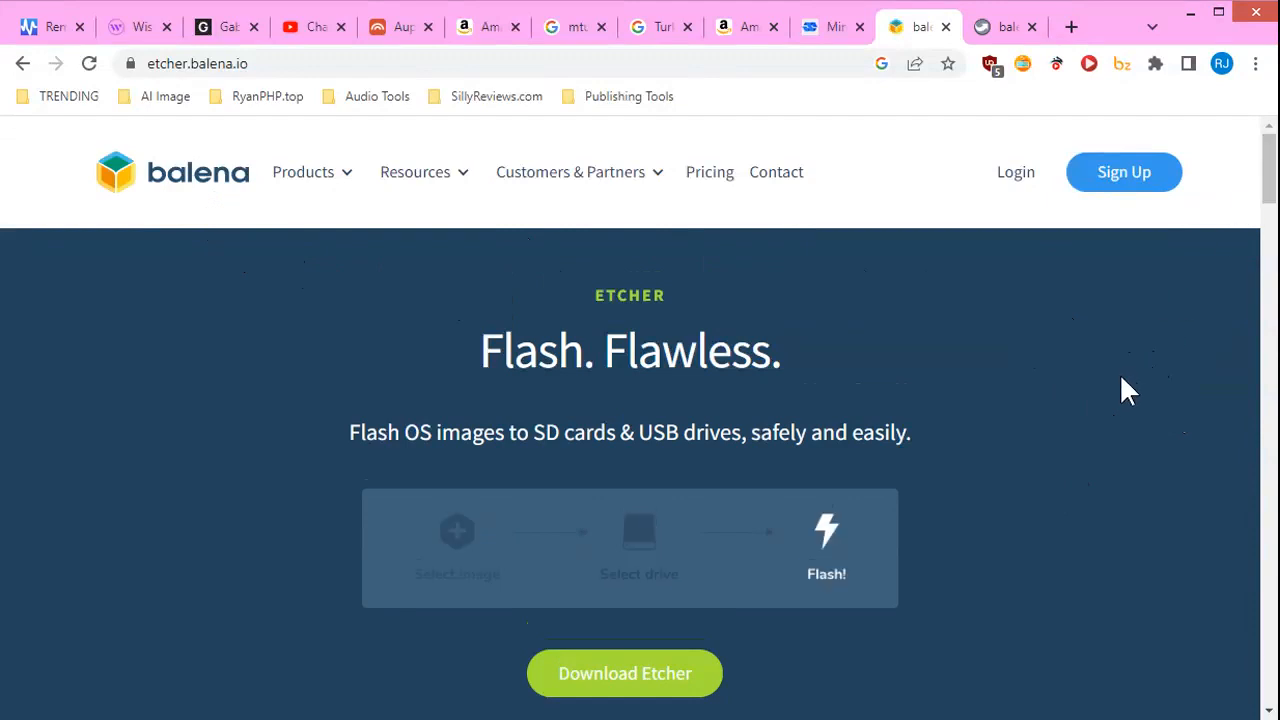
mouse_move(1005, 27)
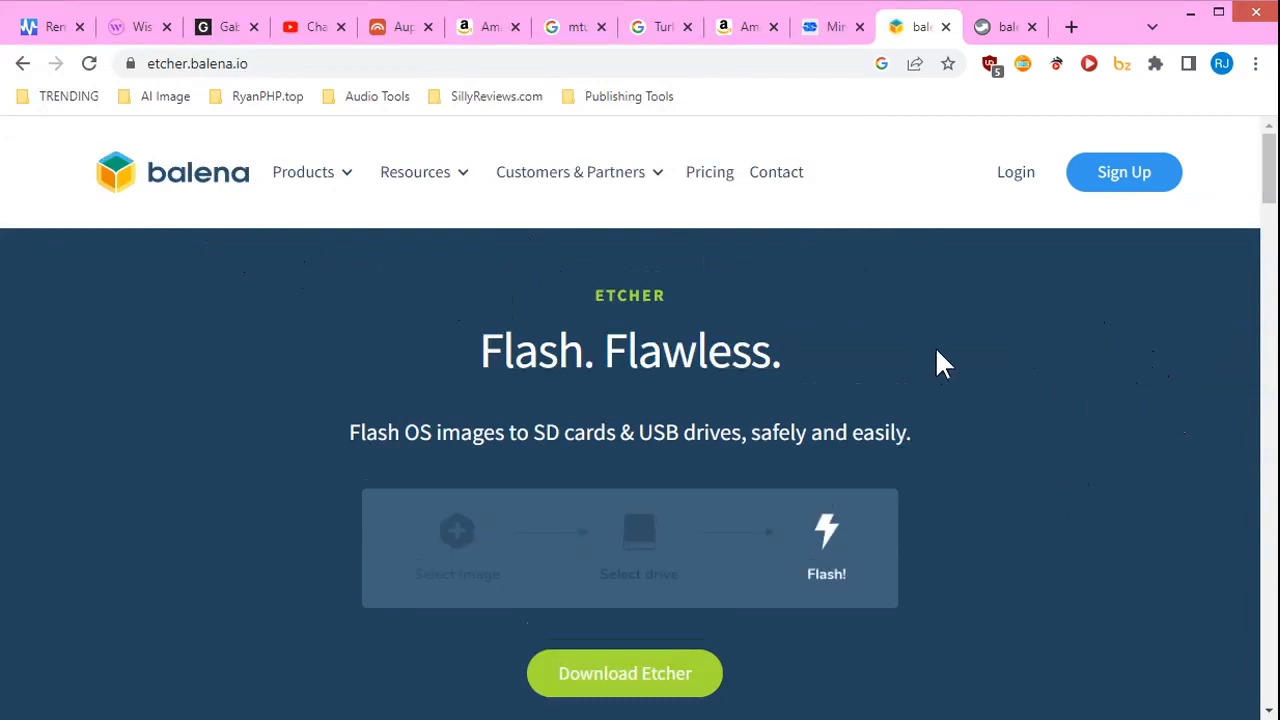
scroll(down, 3)
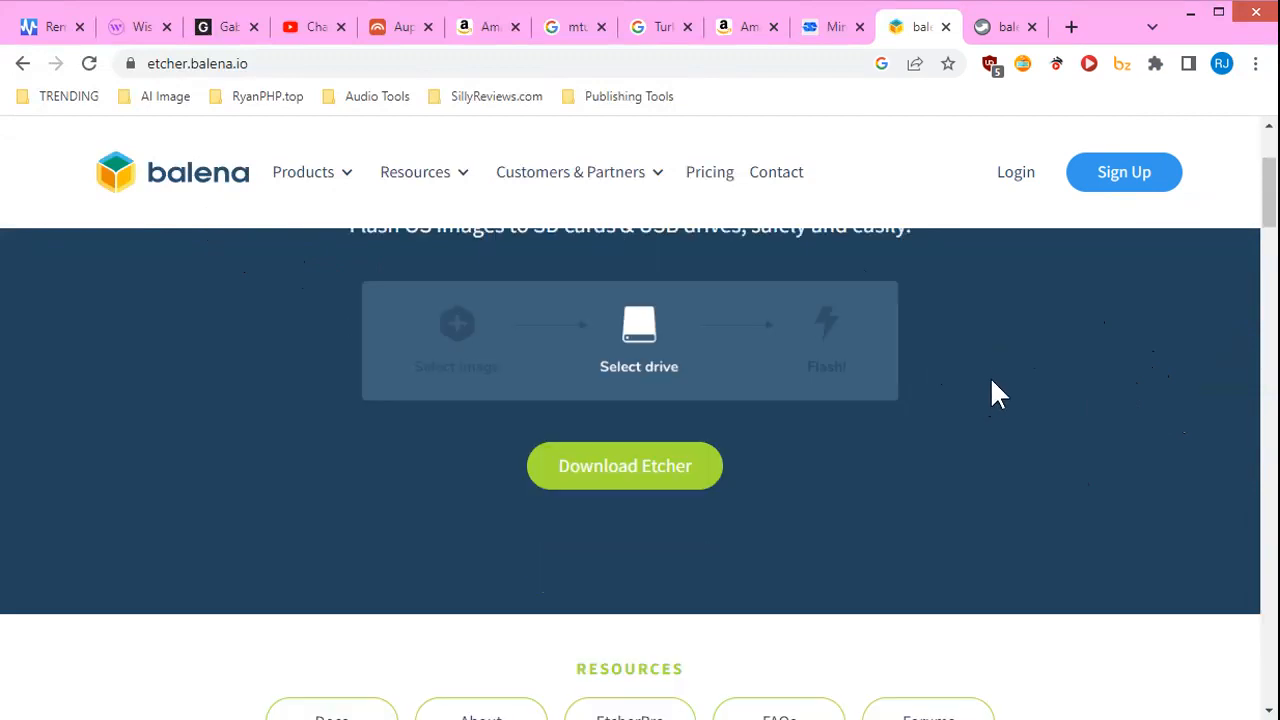
scroll(down, 3)
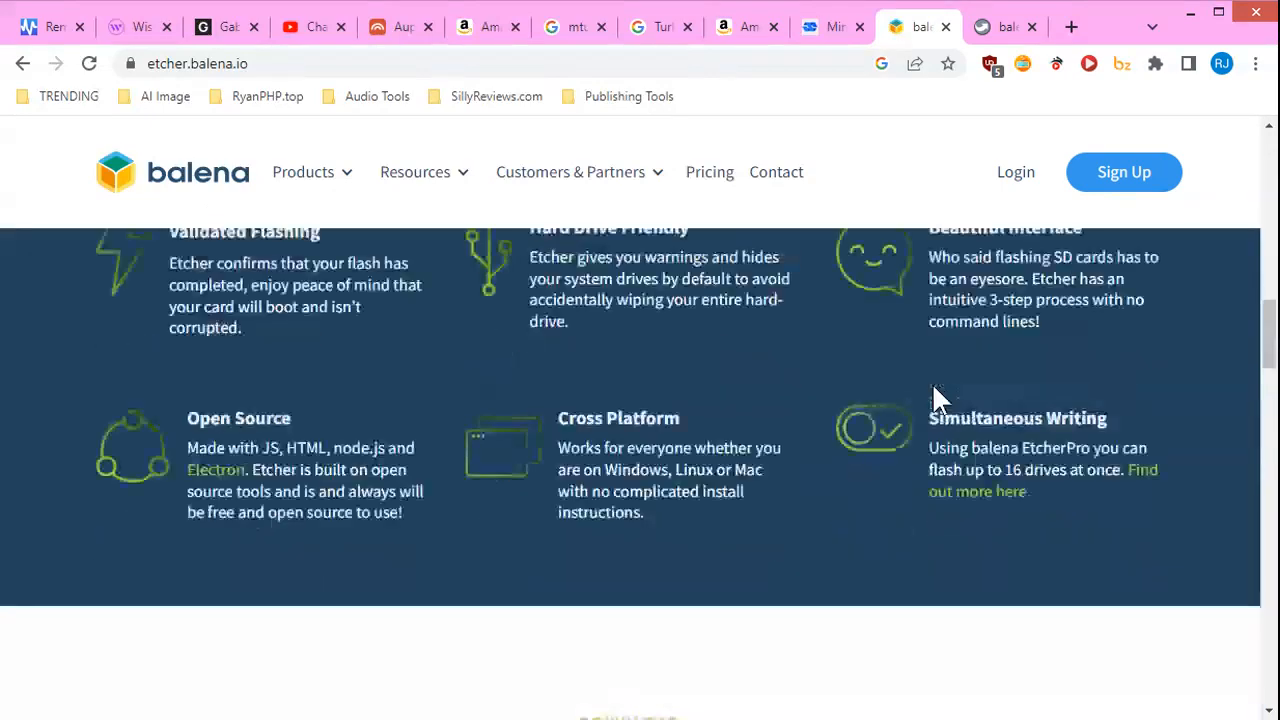
scroll(down, 3)
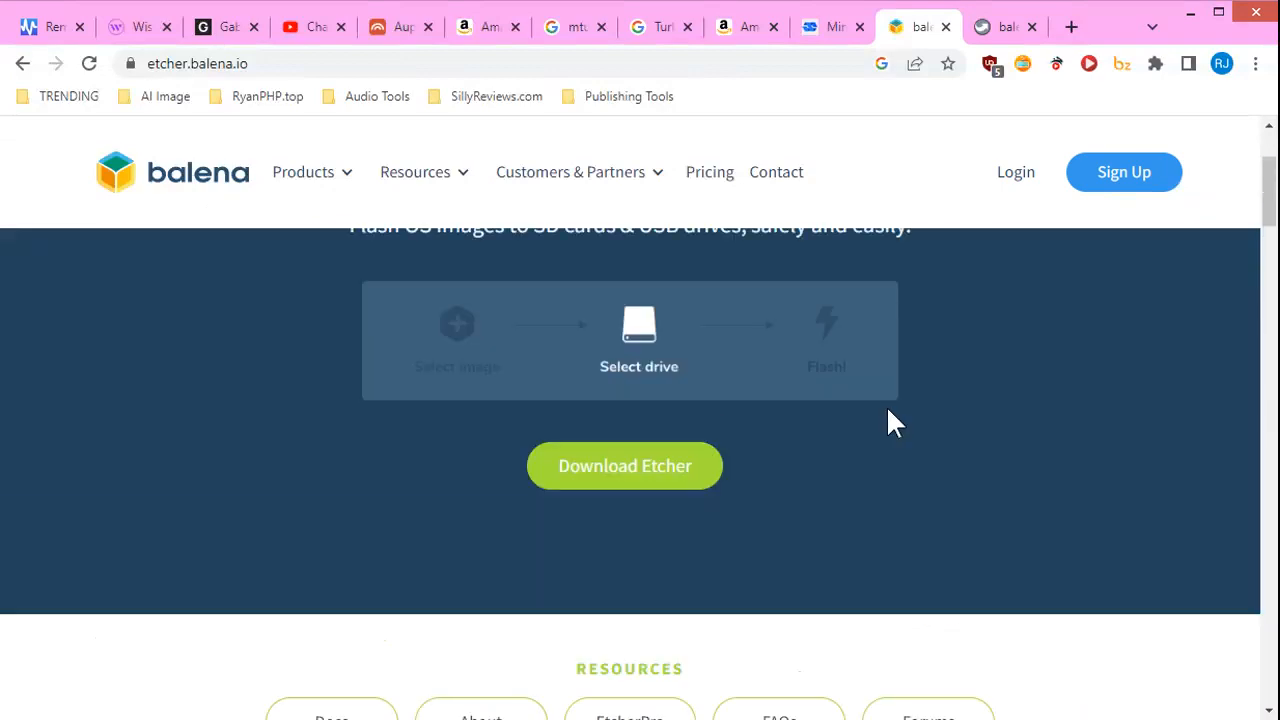
scroll(up, 3)
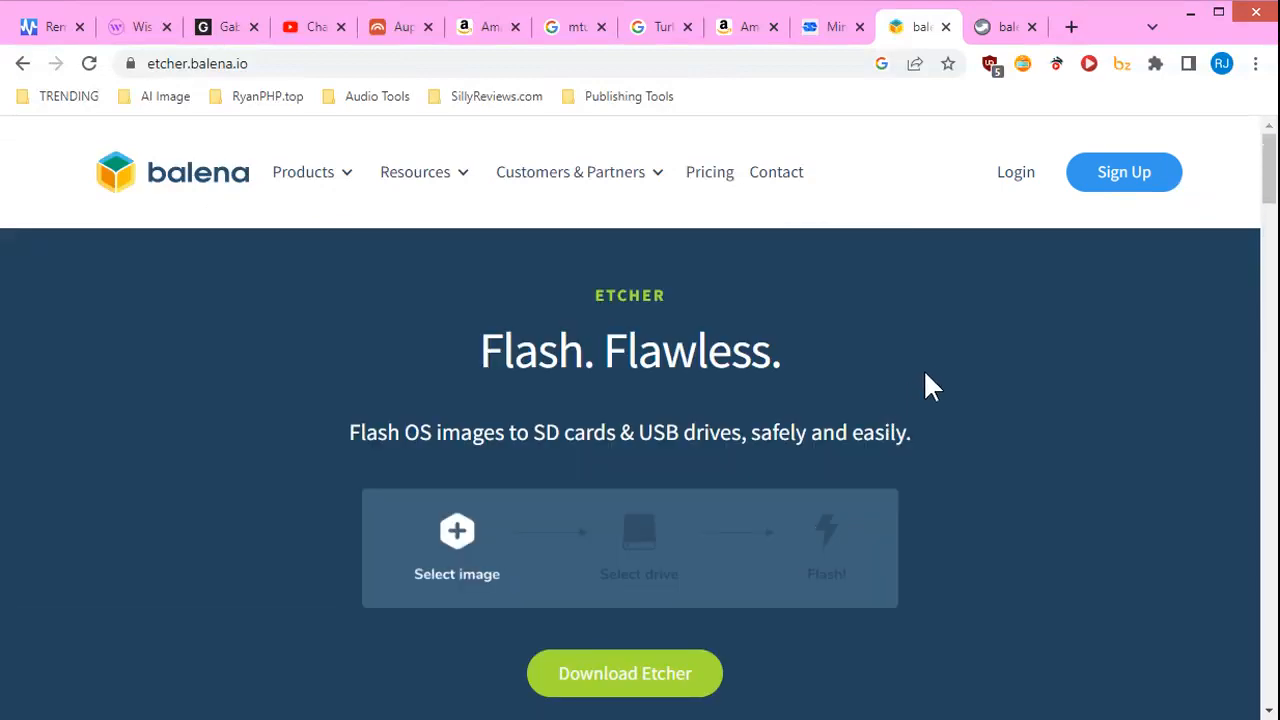
mouse_move(995, 302)
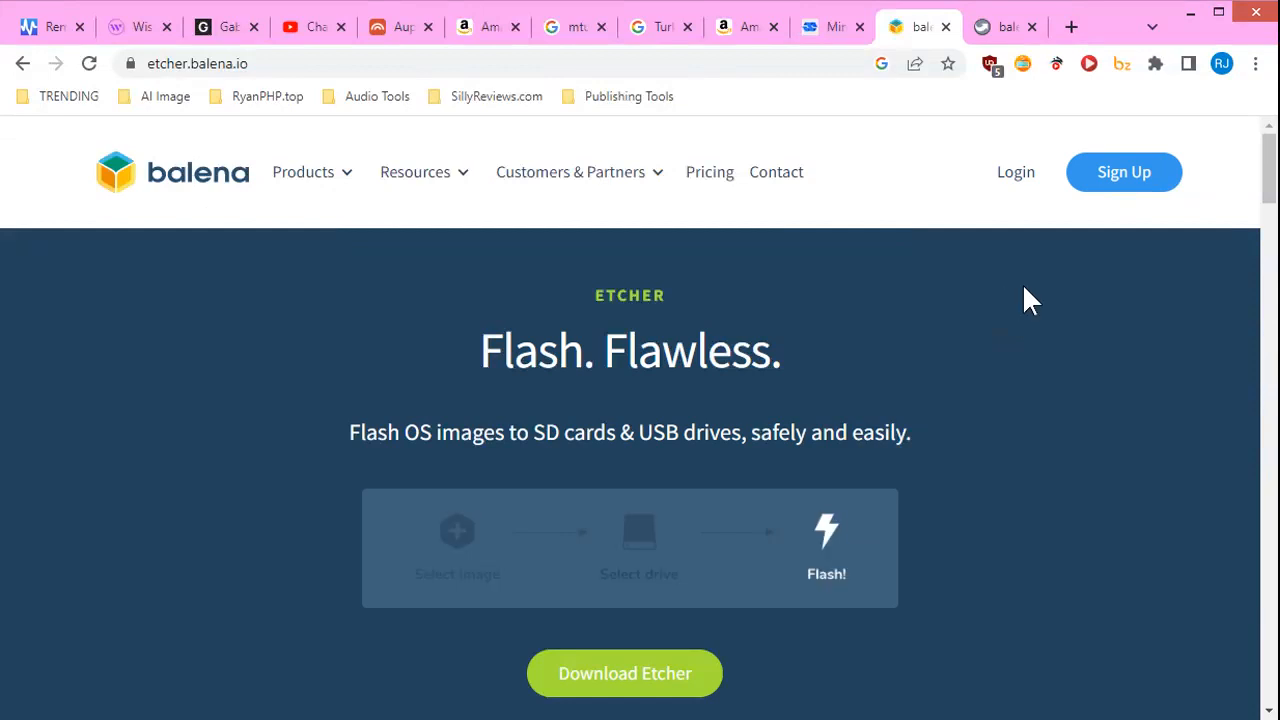
click(1005, 26)
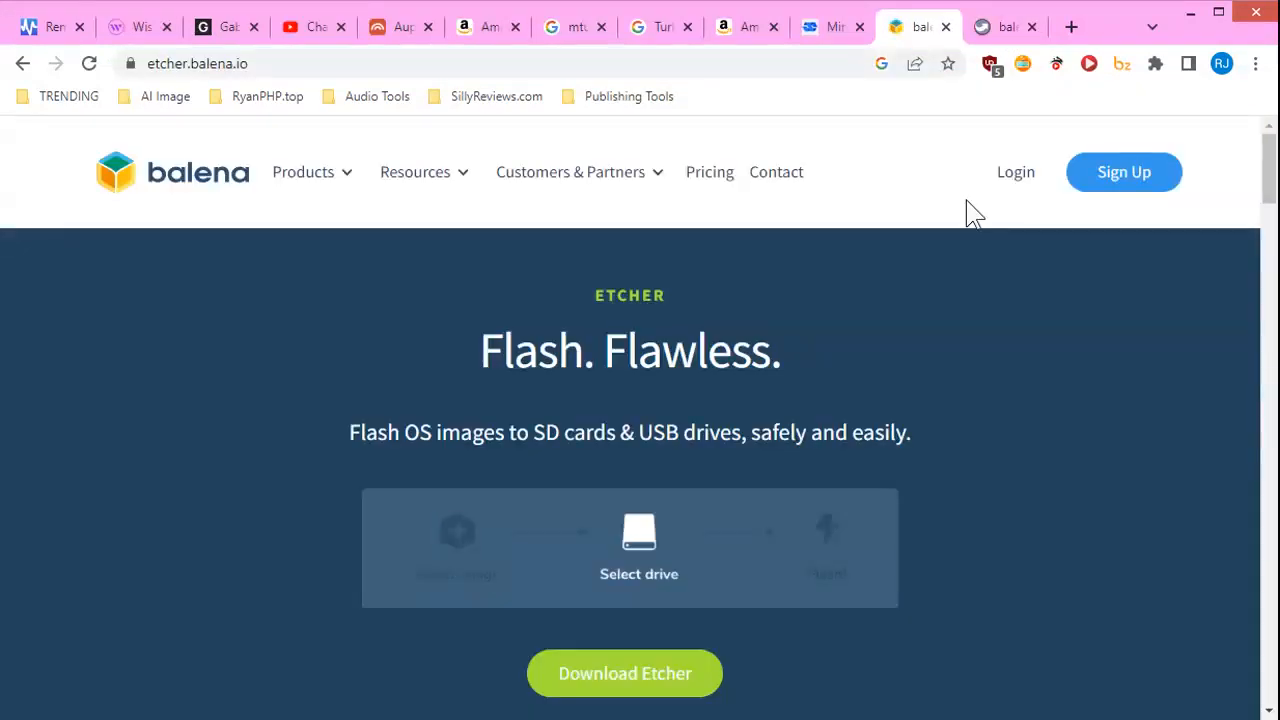
click(1005, 26)
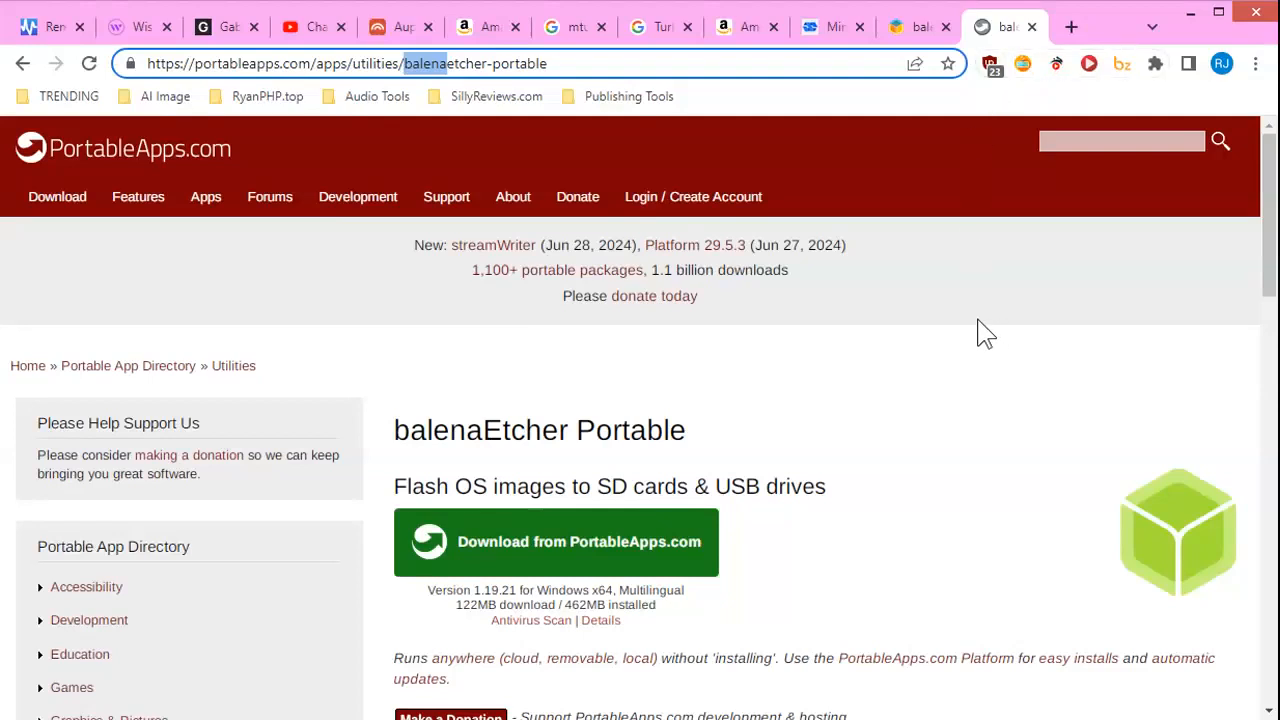
mouse_move(1000, 415)
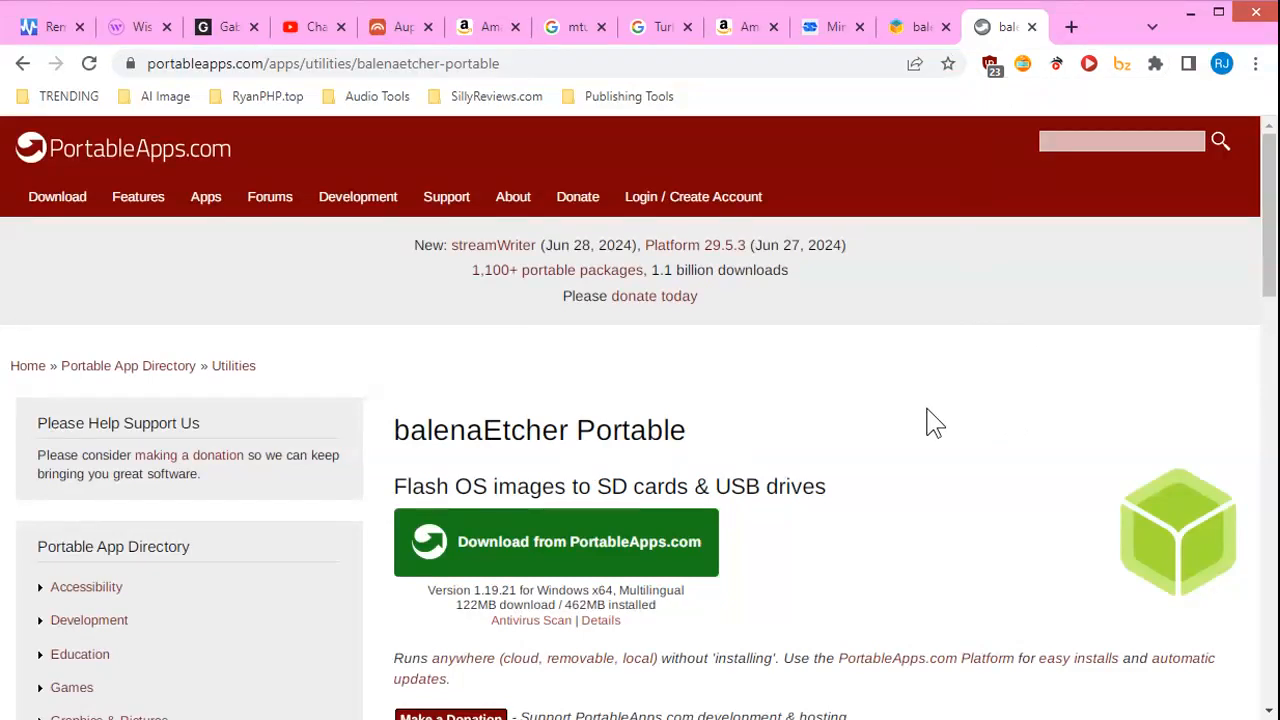
mouse_move(925, 411)
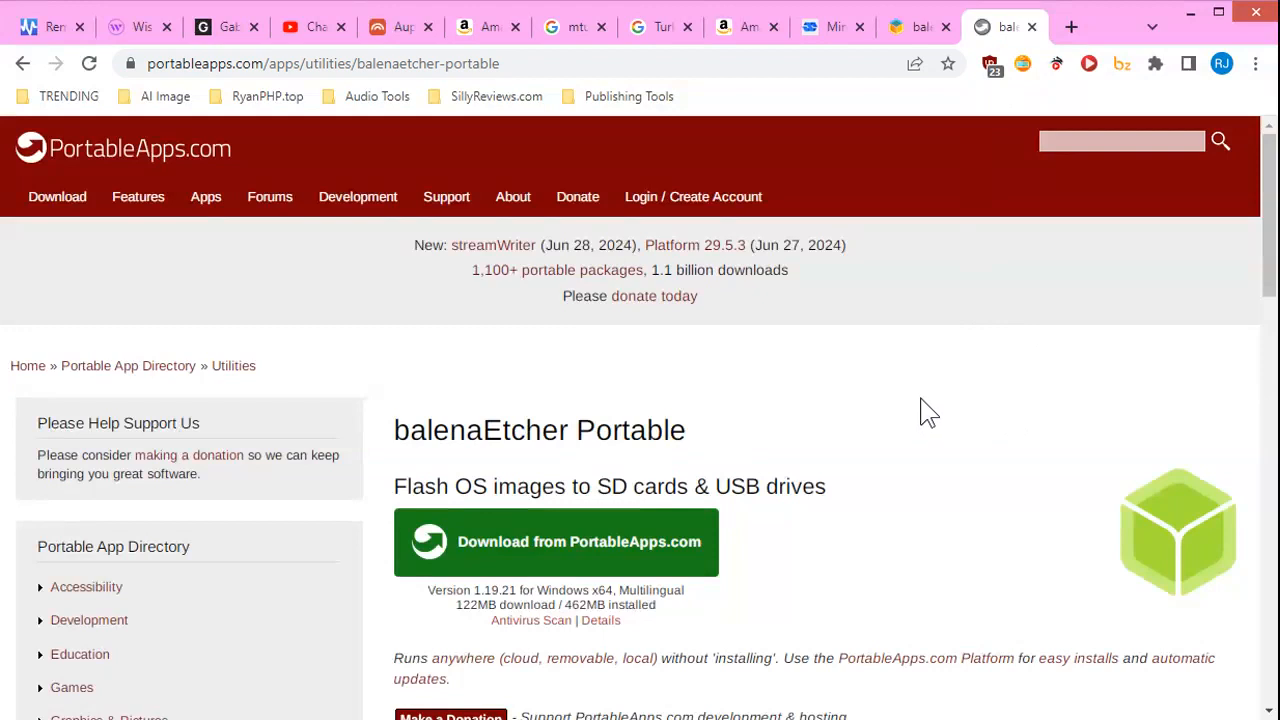
mouse_move(970, 447)
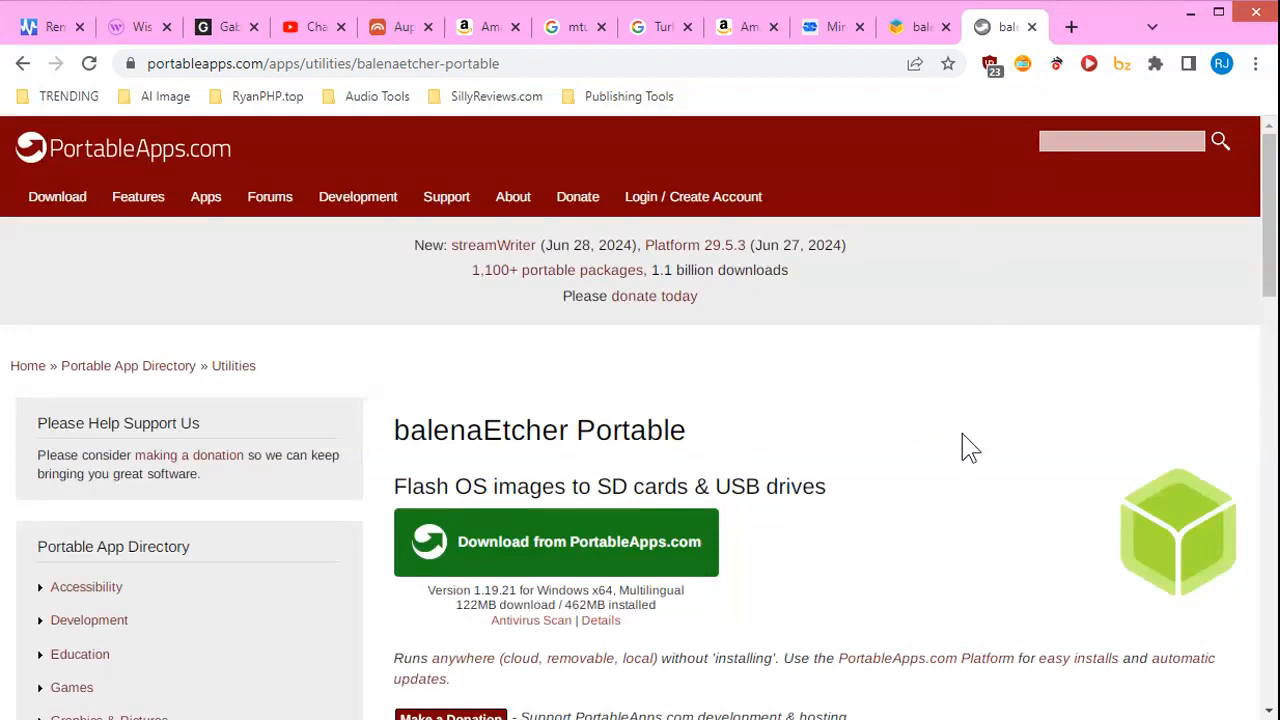
scroll(down, 3)
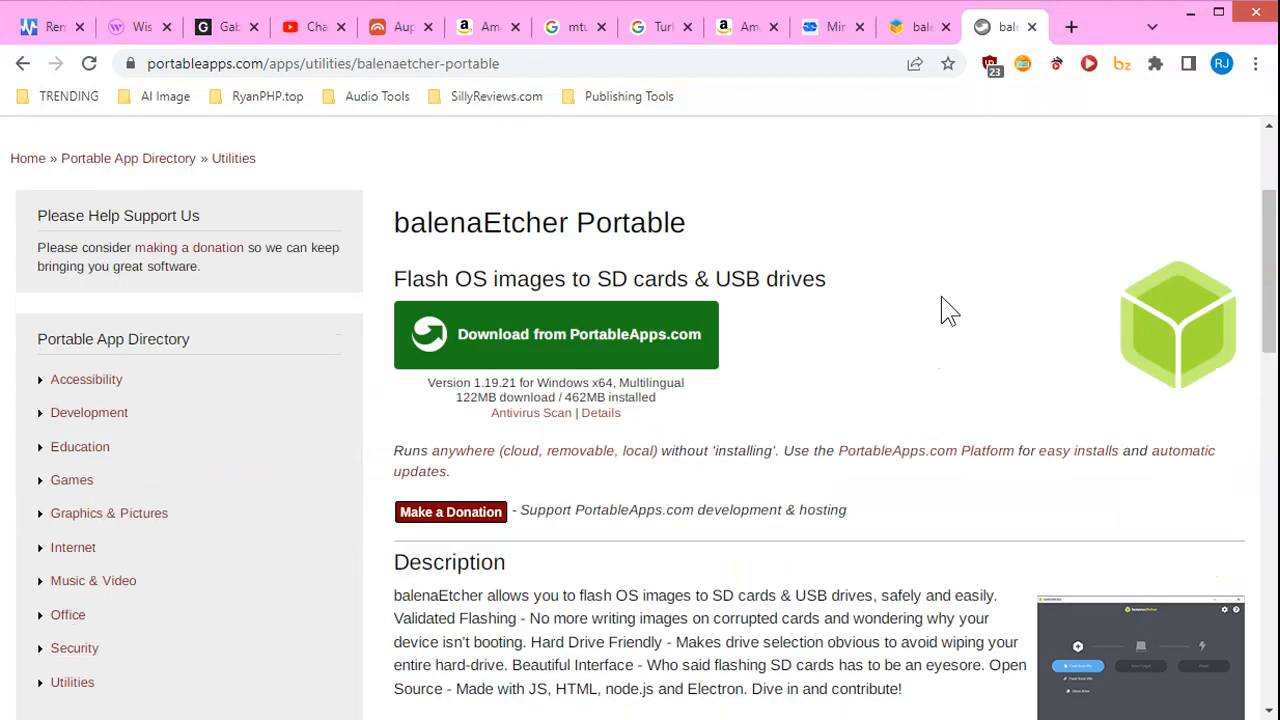
mouse_move(565, 334)
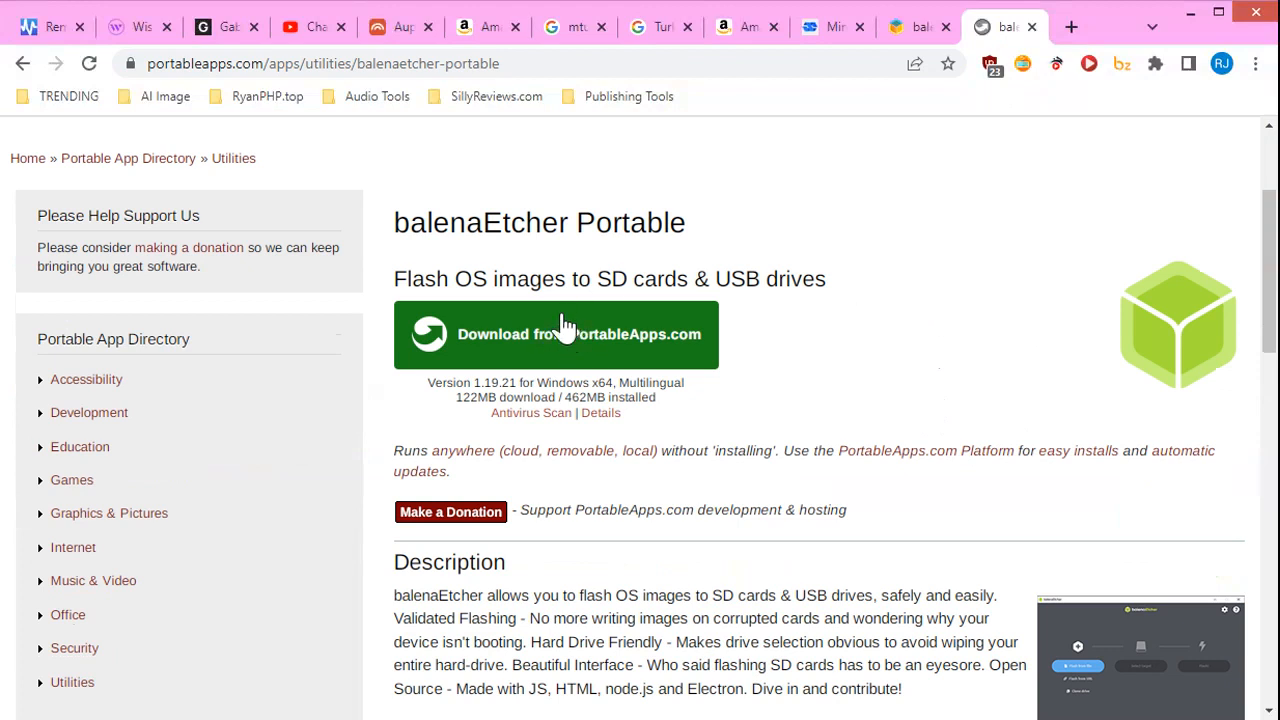
mouse_move(490, 378)
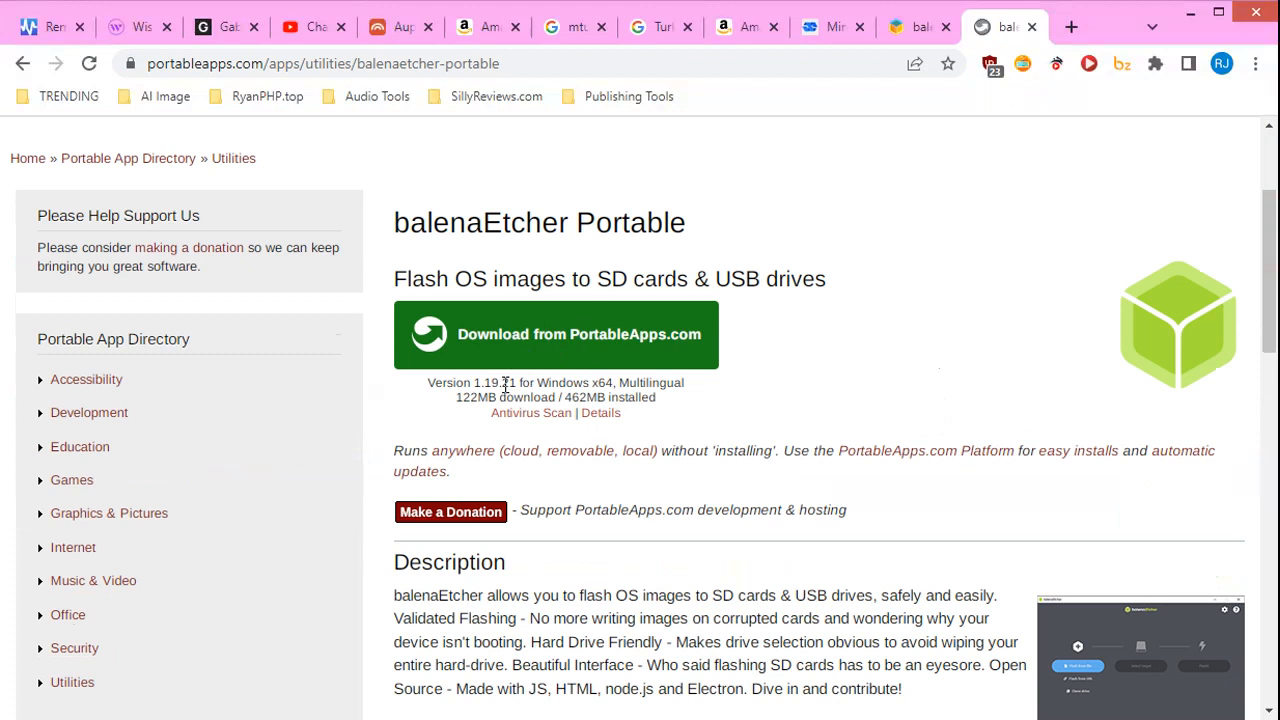
mouse_move(888, 317)
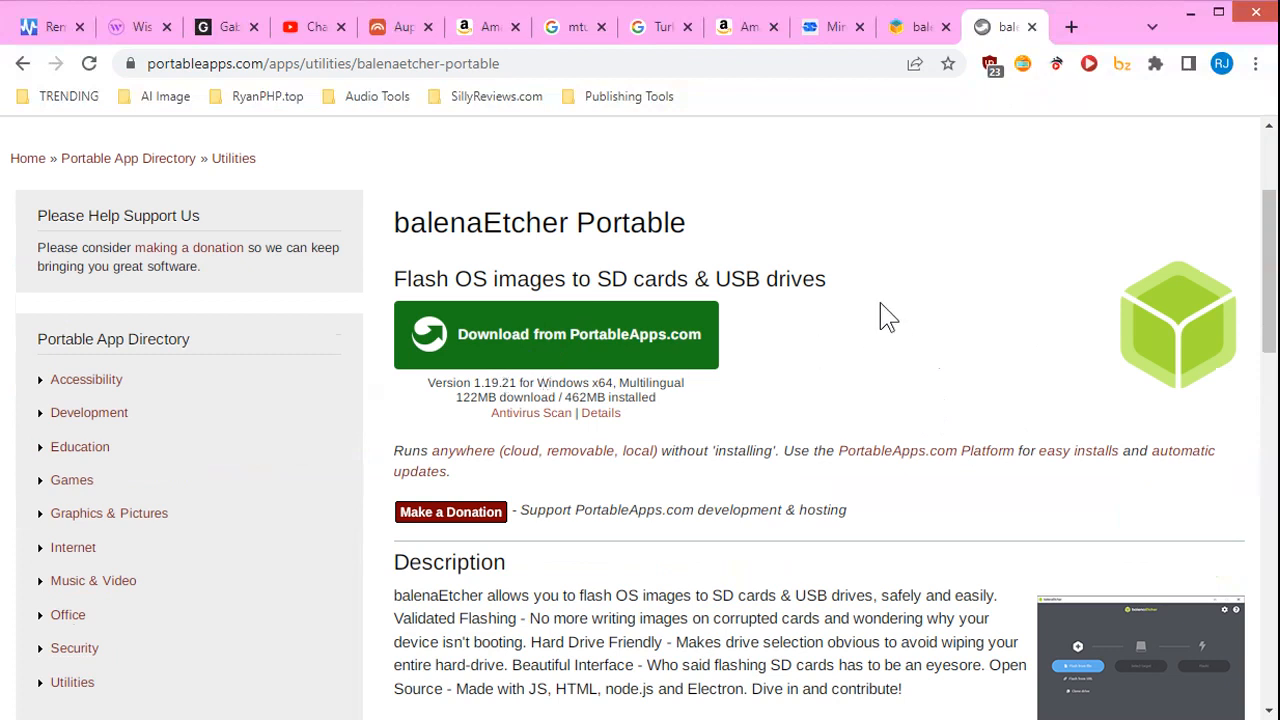
mouse_move(897, 292)
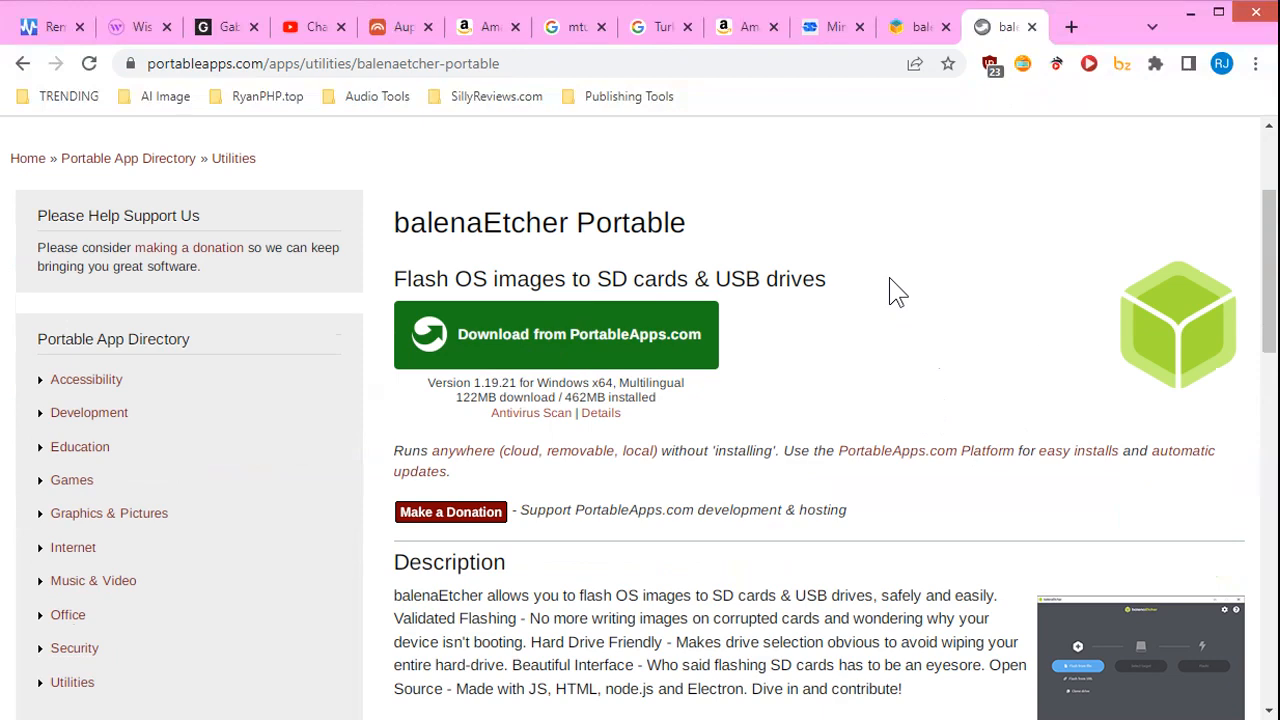
scroll(down, 3)
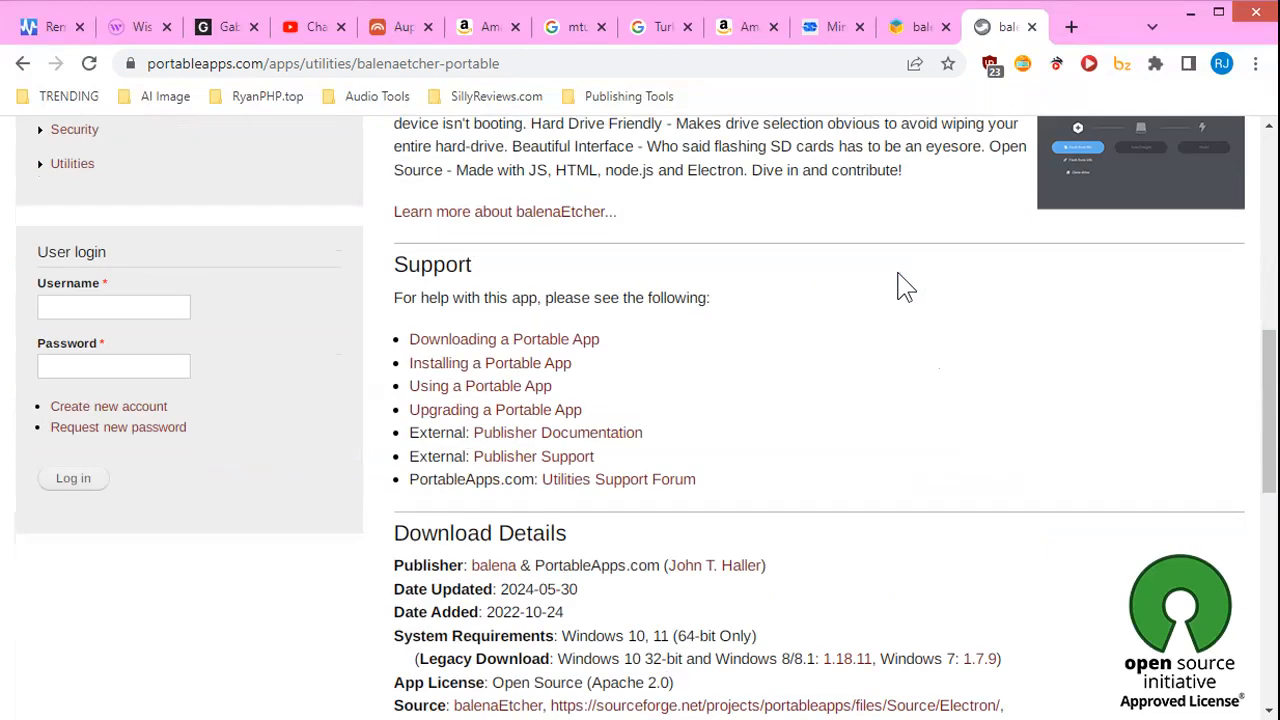
scroll(down, 3)
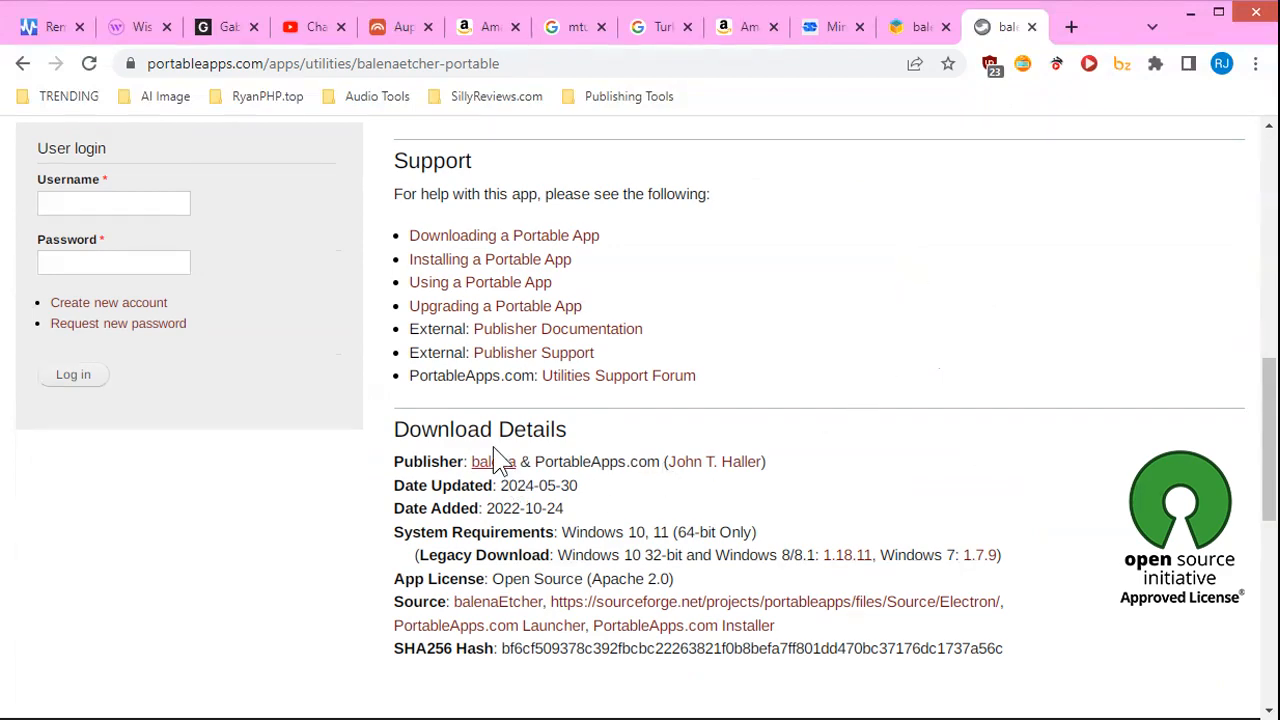
scroll(down, 3)
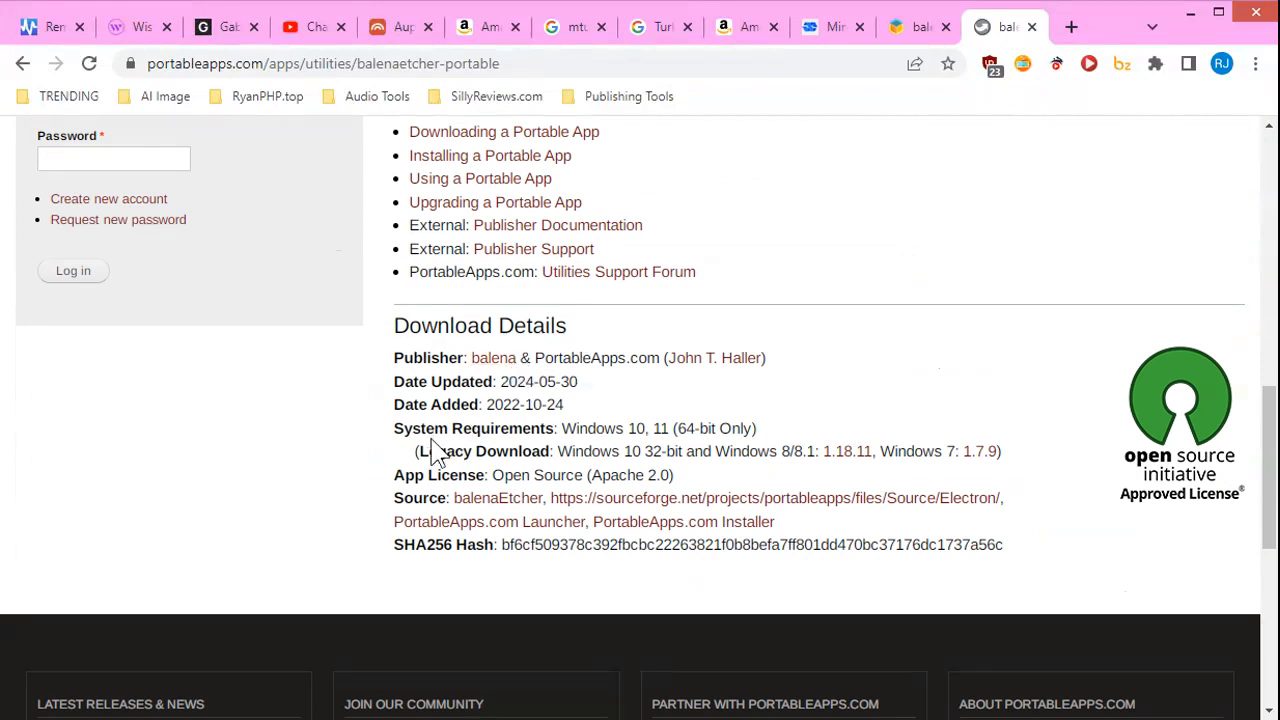
mouse_move(605, 452)
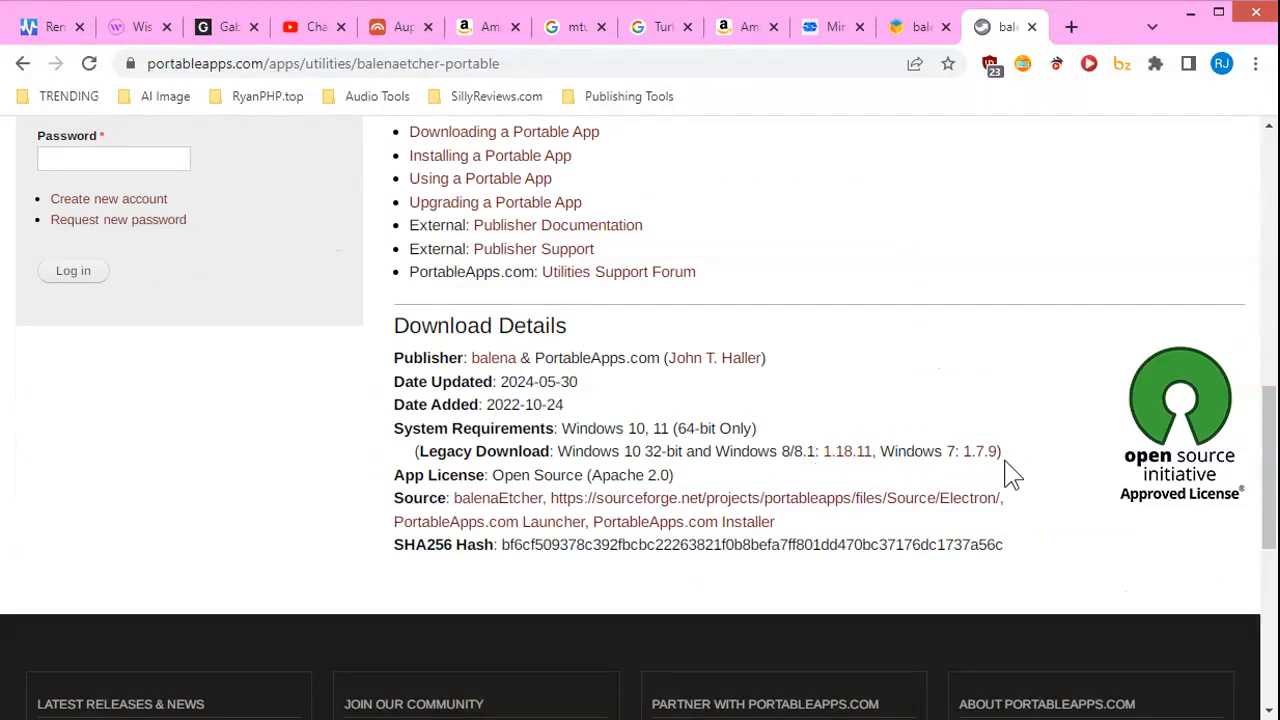
mouse_move(910, 390)
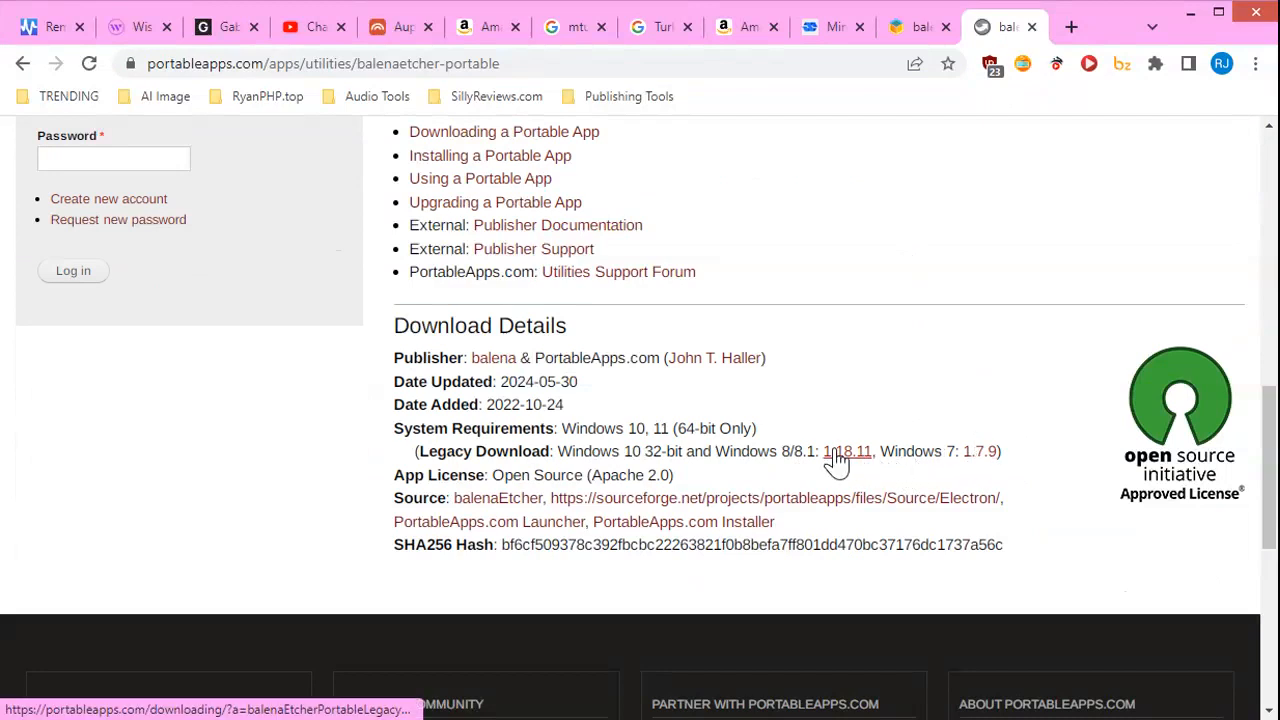
mouse_move(640, 475)
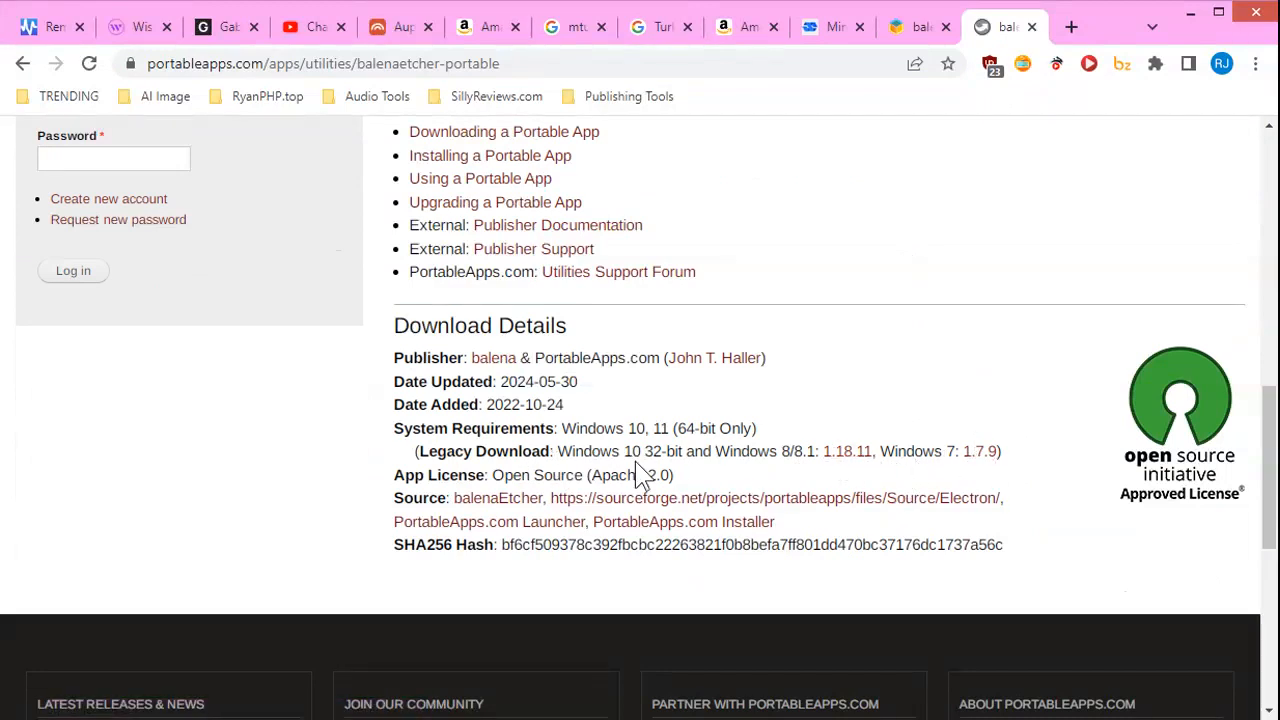
mouse_move(687, 460)
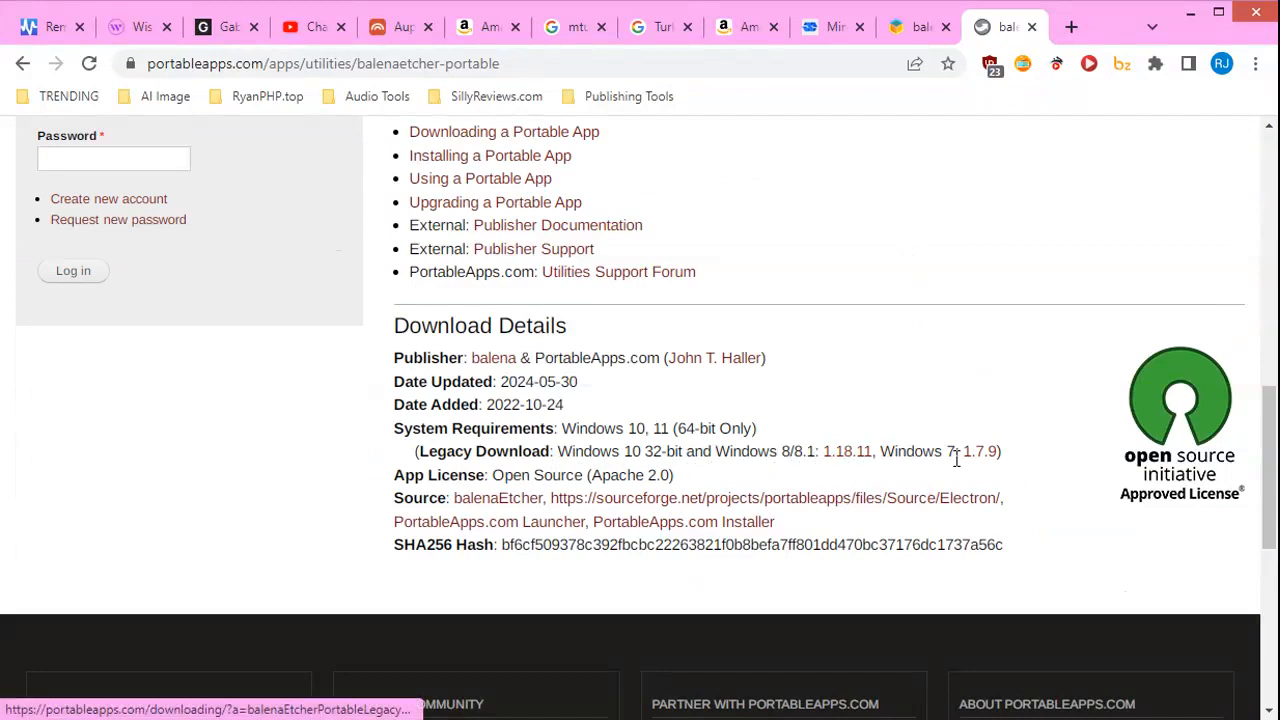
mouse_move(848, 451)
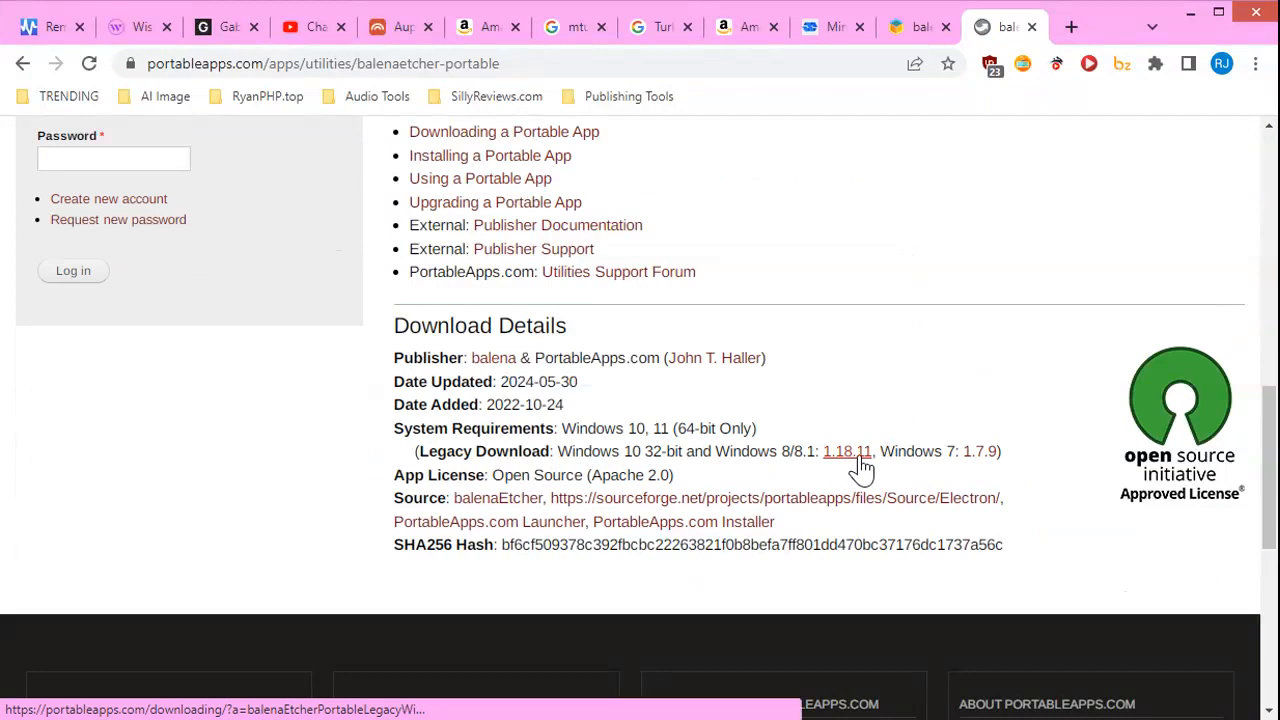
mouse_move(910, 453)
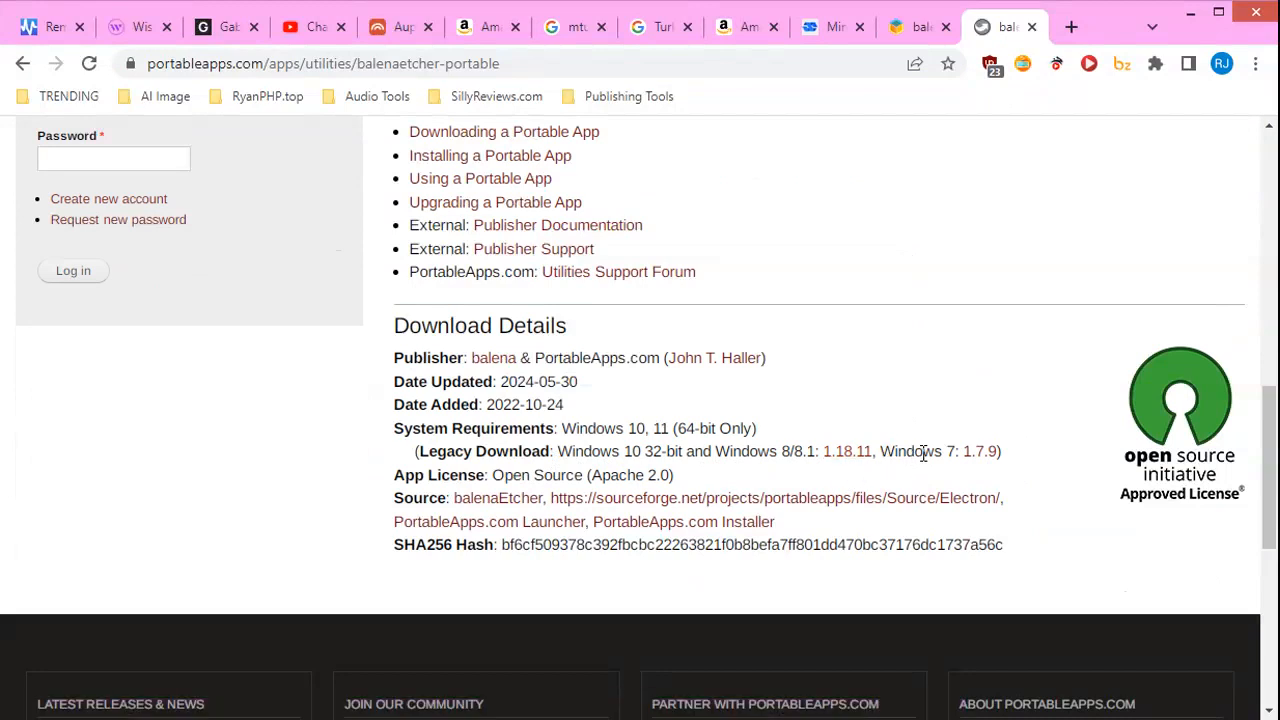
mouse_move(980, 451)
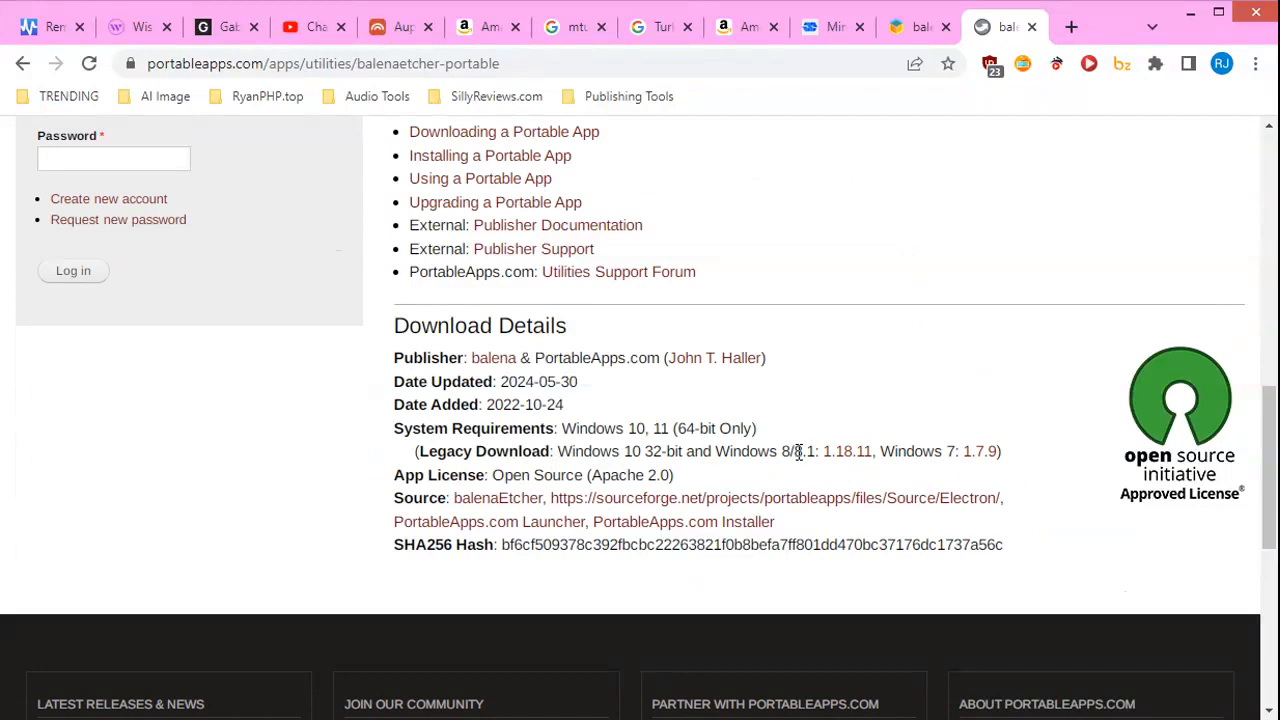
mouse_move(848, 451)
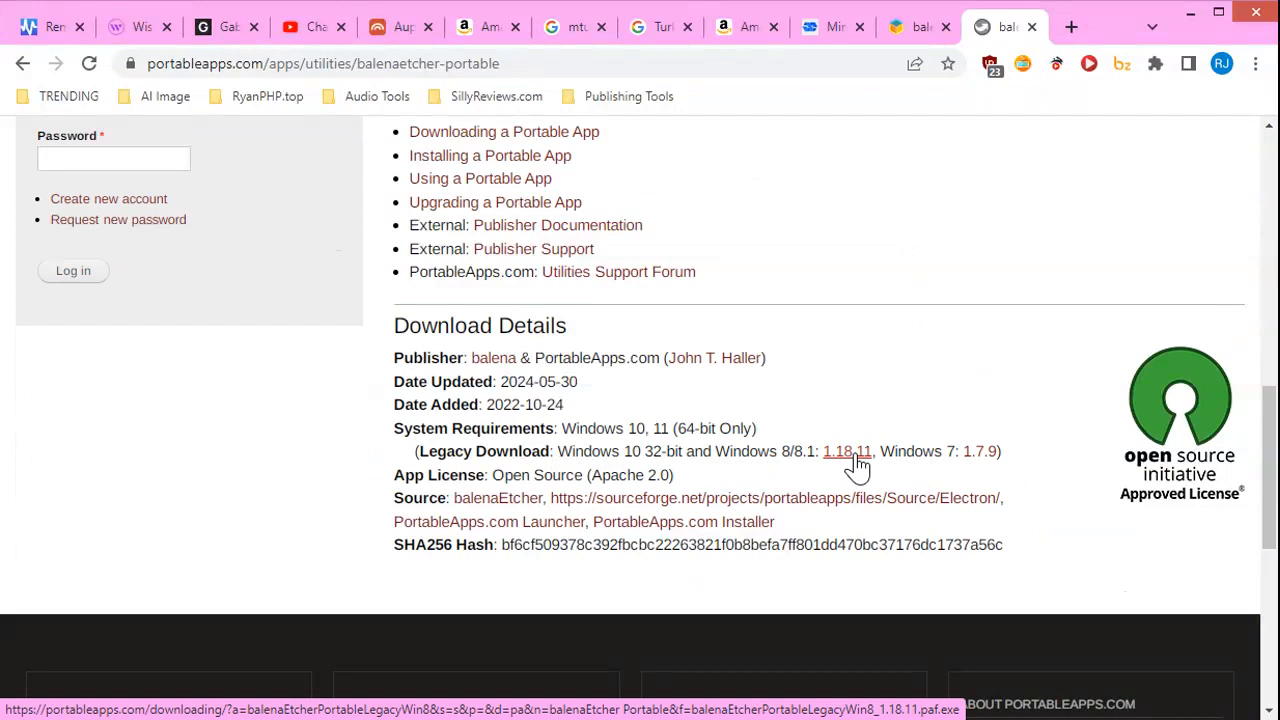
mouse_move(840, 420)
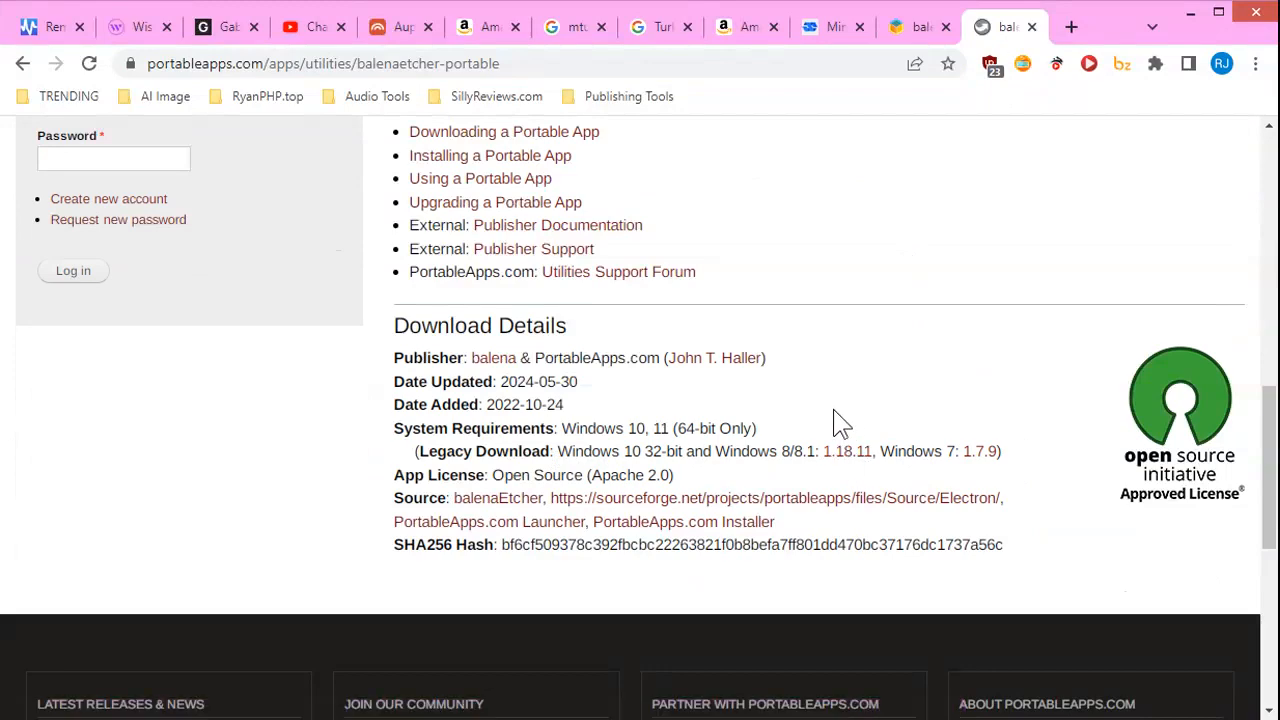
mouse_move(840, 425)
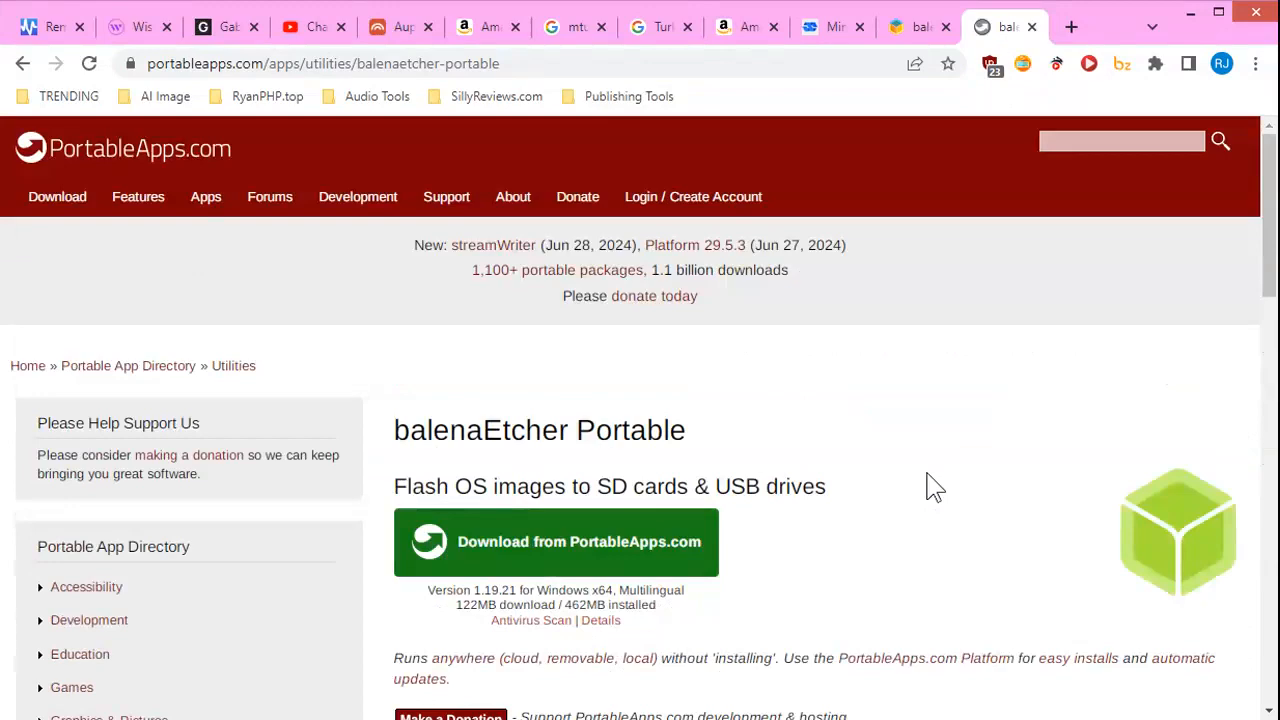
scroll(down, 3)
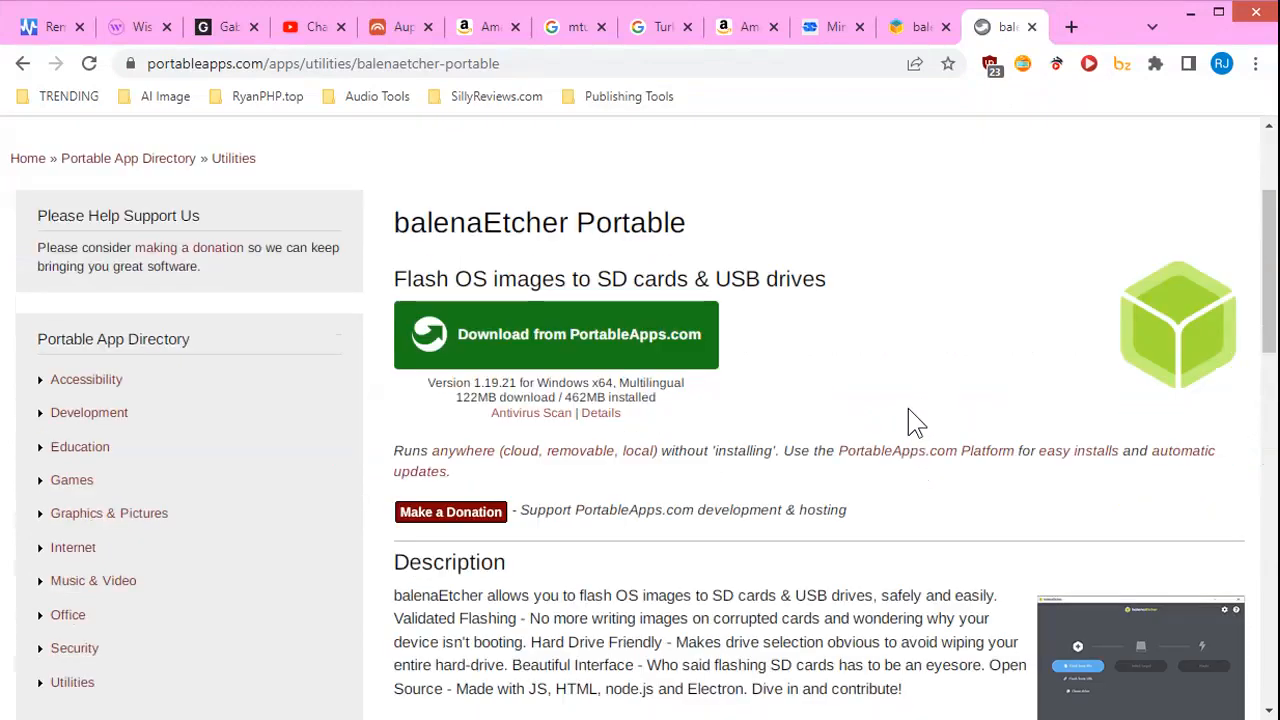
scroll(up, 3)
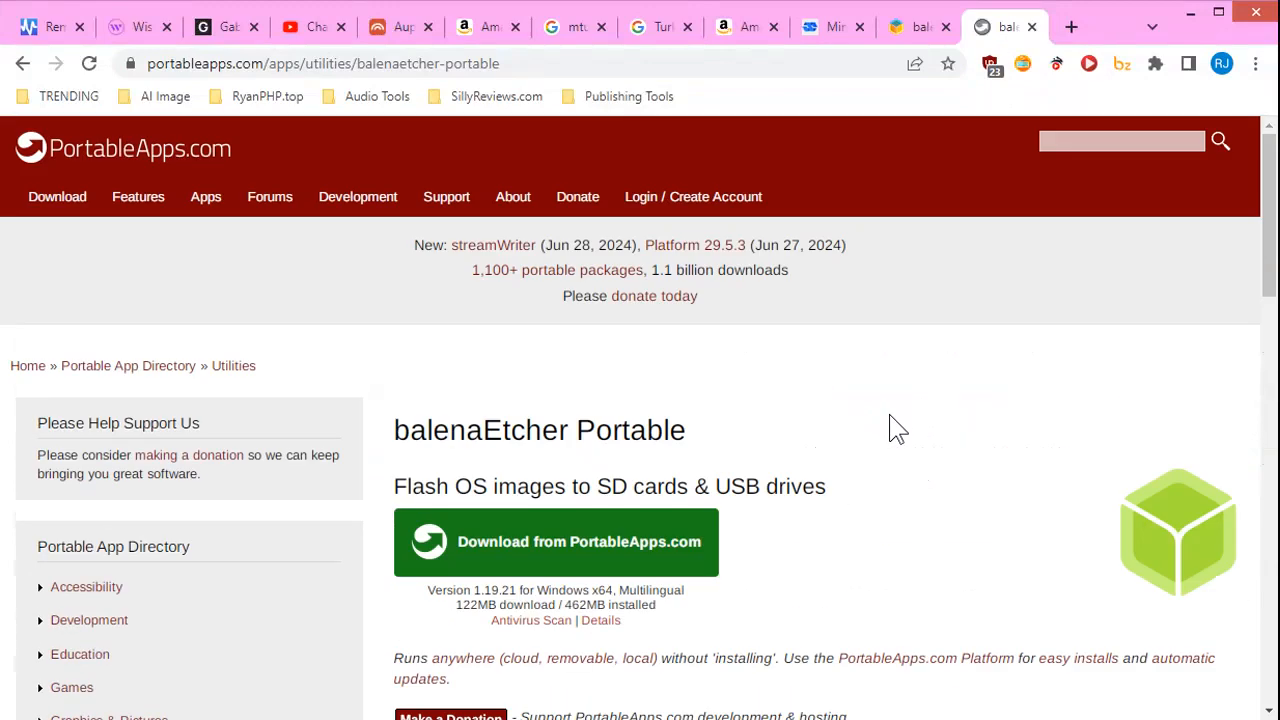
mouse_move(1075, 380)
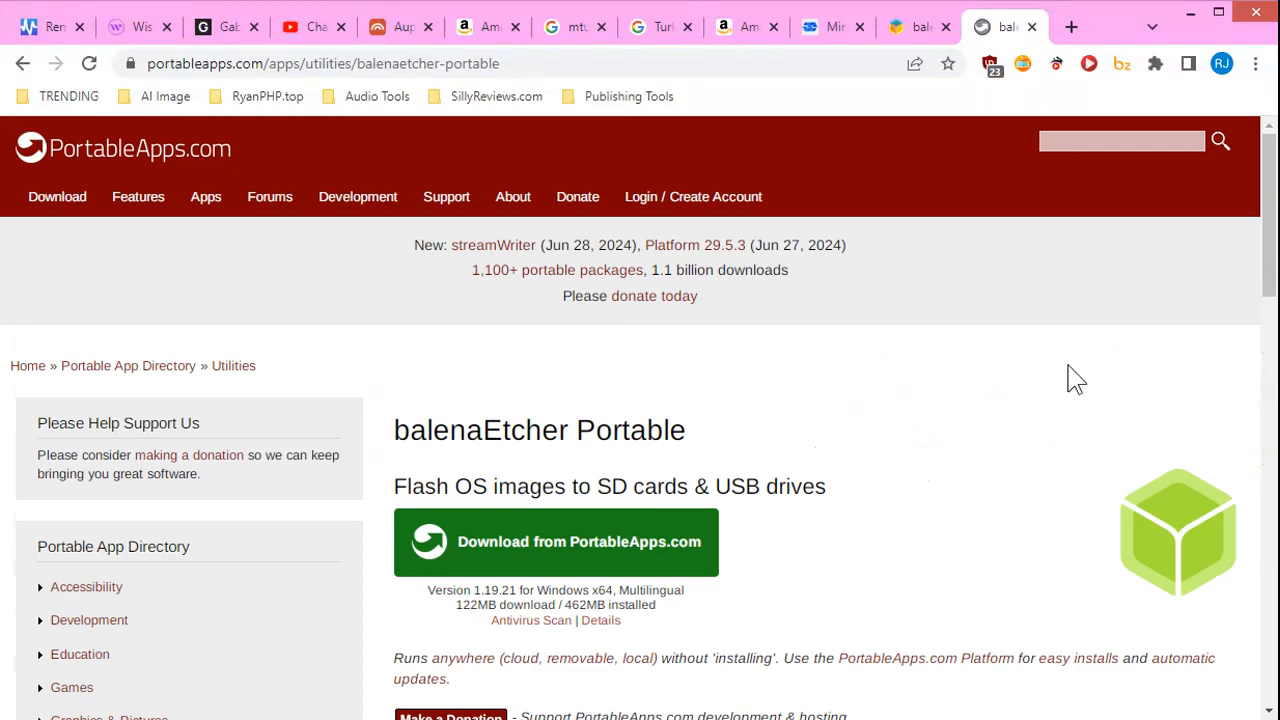
mouse_move(983, 432)
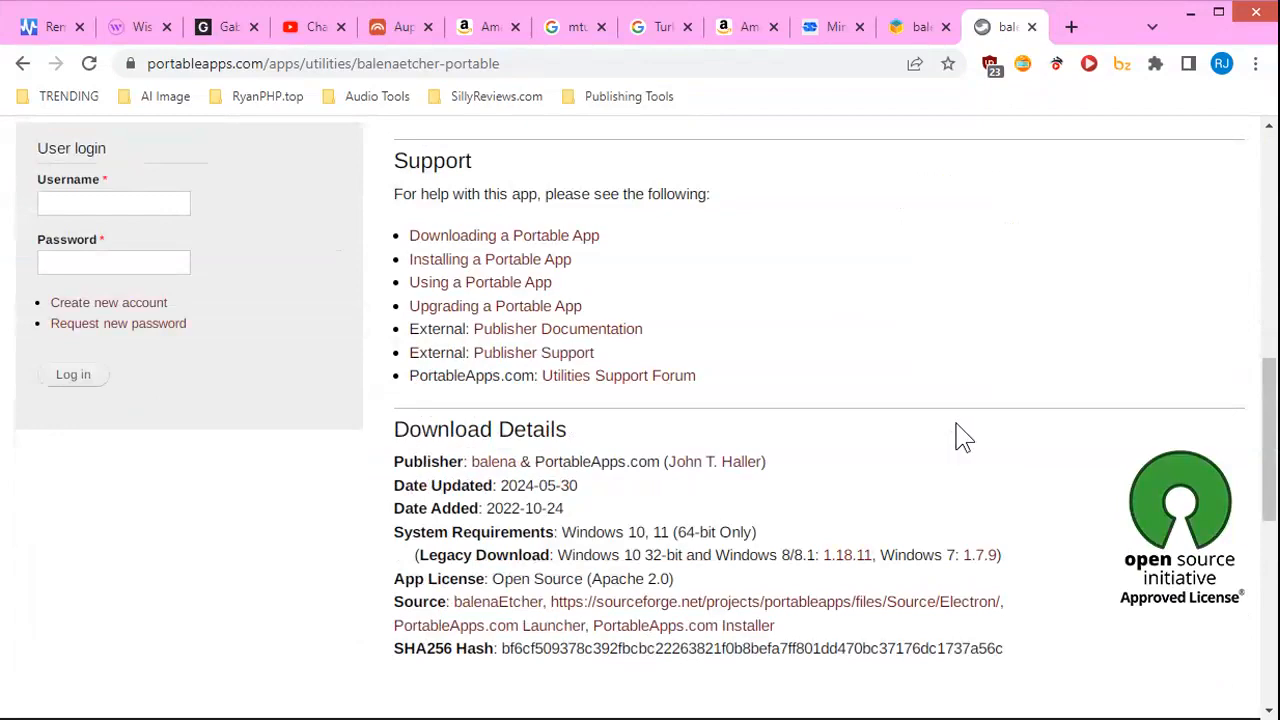
mouse_move(955, 428)
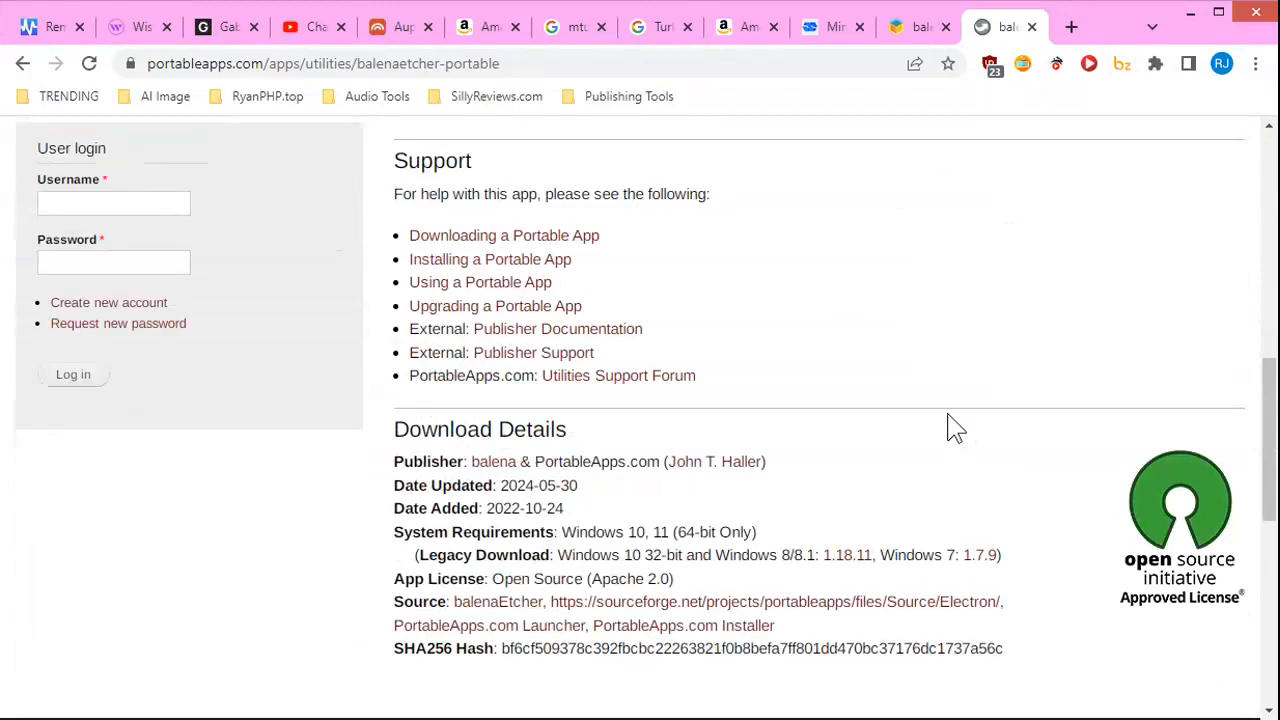
scroll(up, 3)
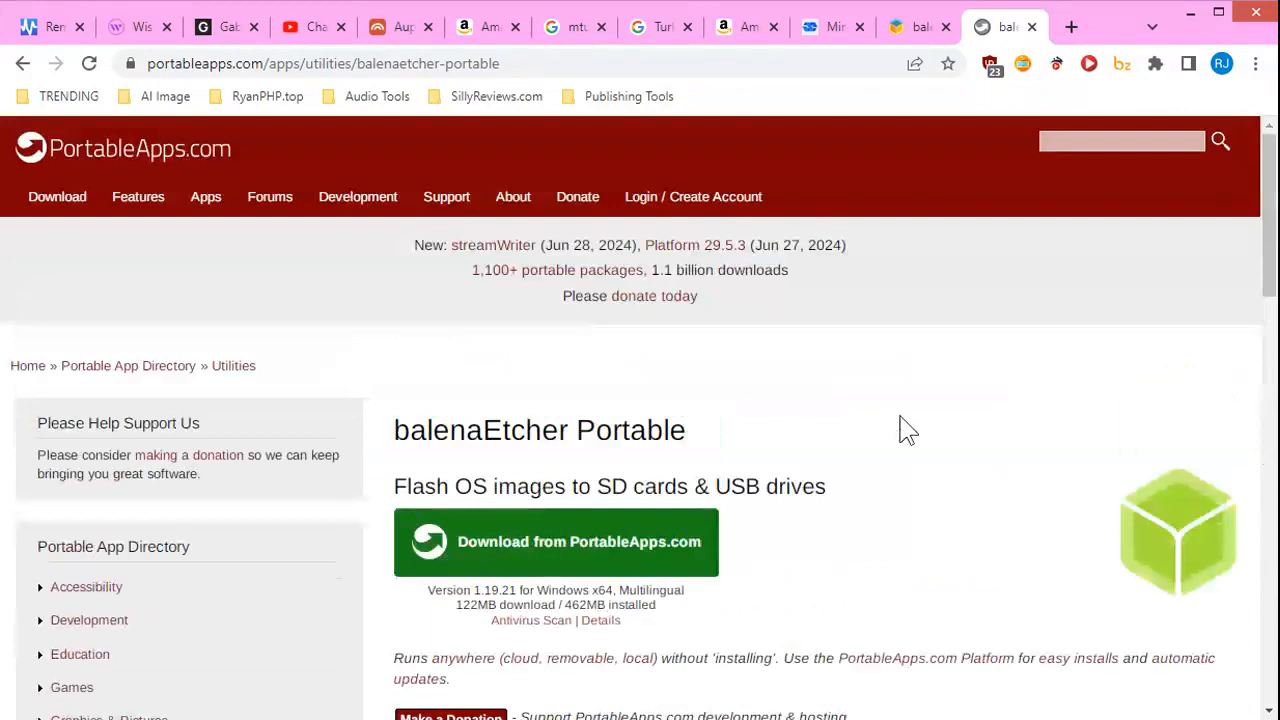